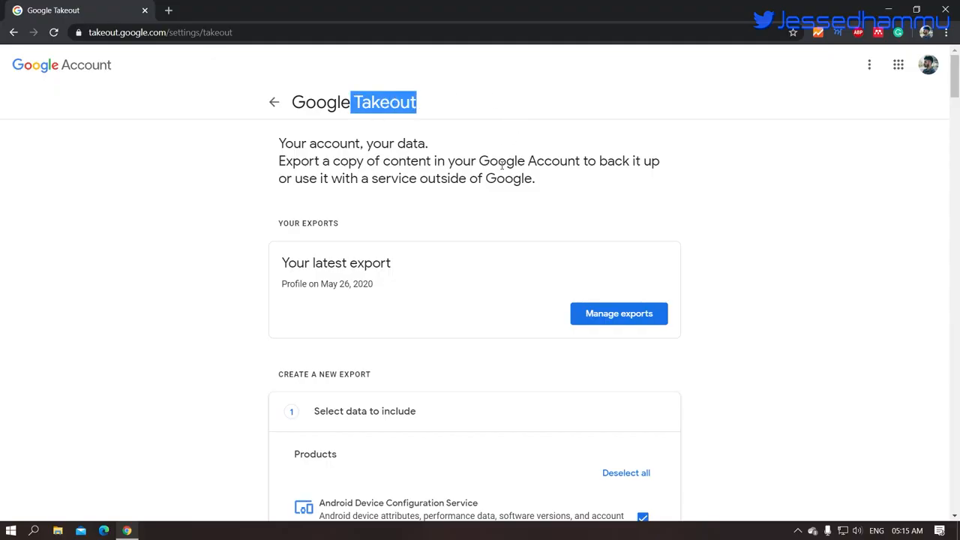
- Review the Takeout product list and continue to the file type, frequency and destination options
scroll(down, 3)
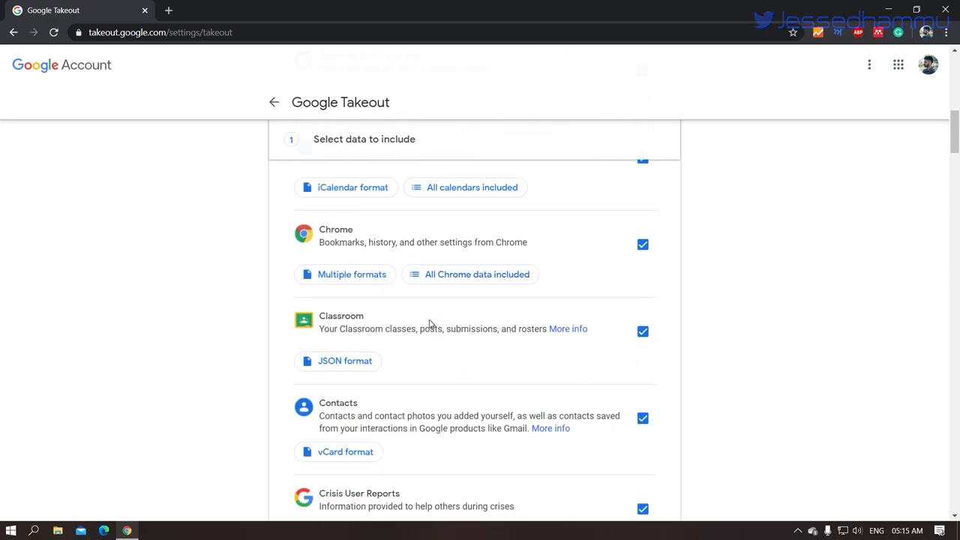
scroll(down, 3)
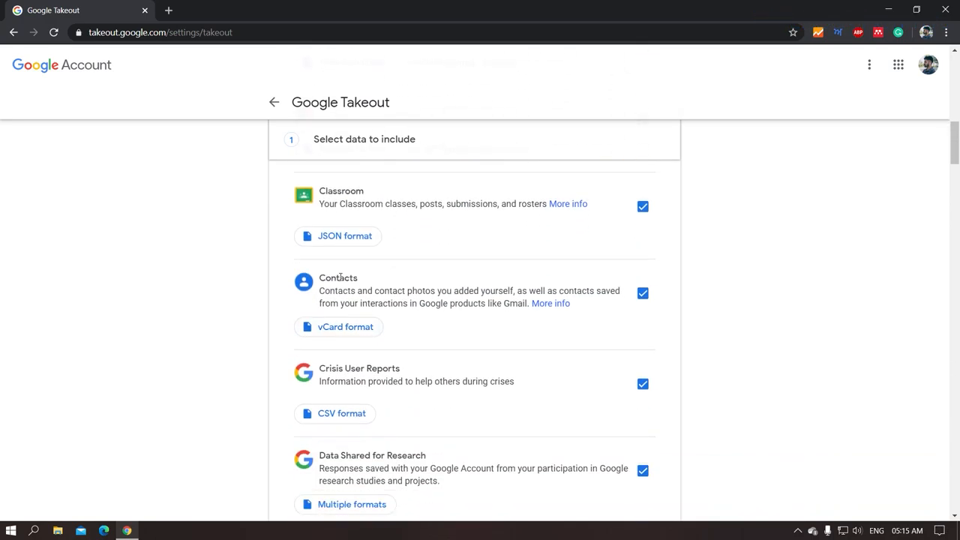
scroll(down, 3)
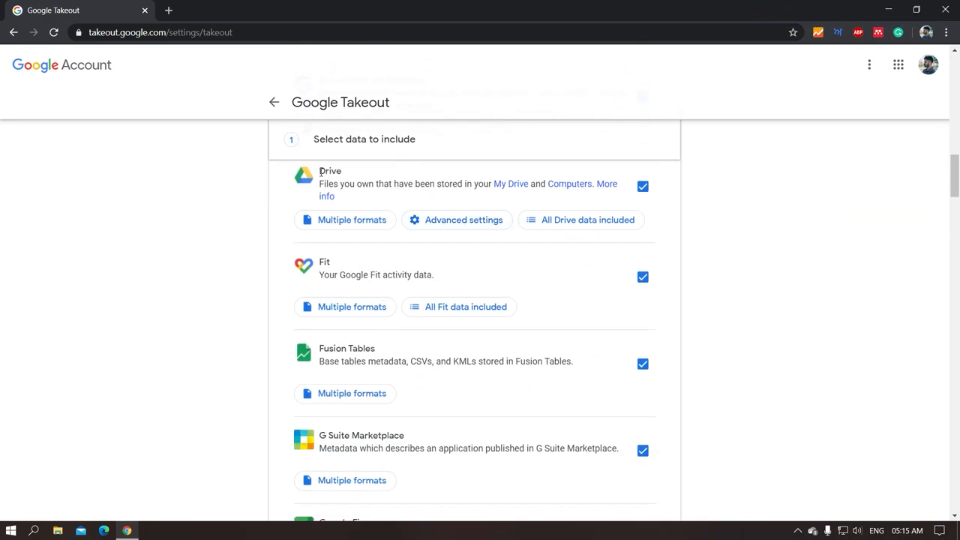
scroll(down, 3)
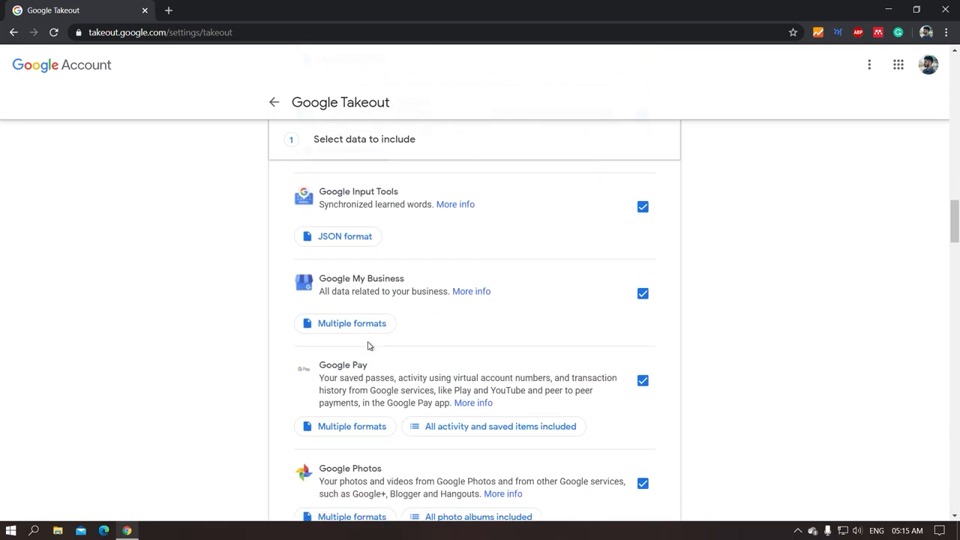
scroll(down, 3)
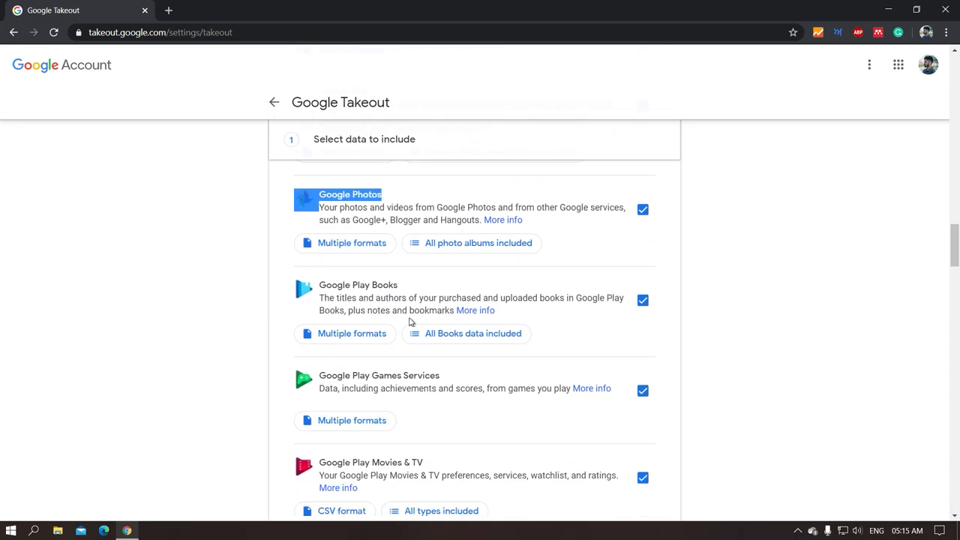
scroll(down, 3)
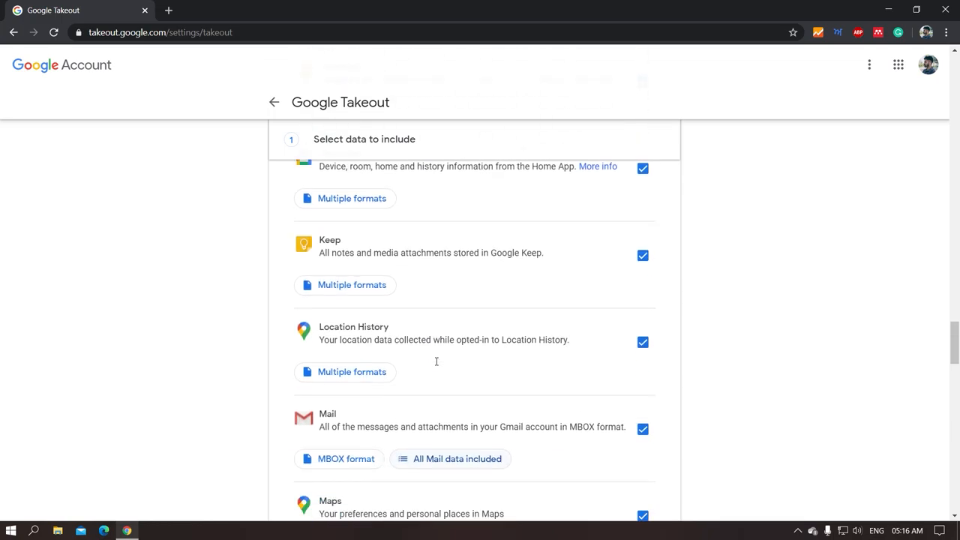
scroll(down, 3)
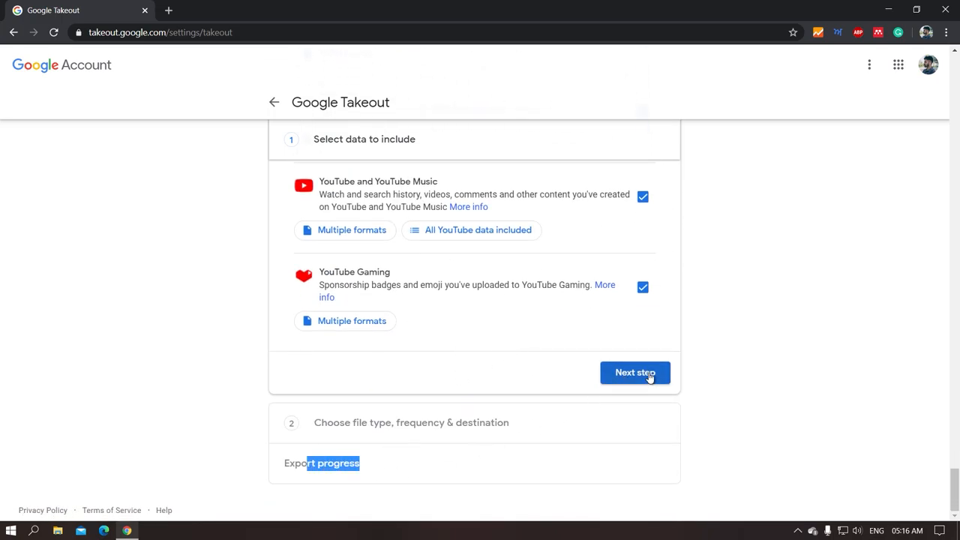
click(635, 372)
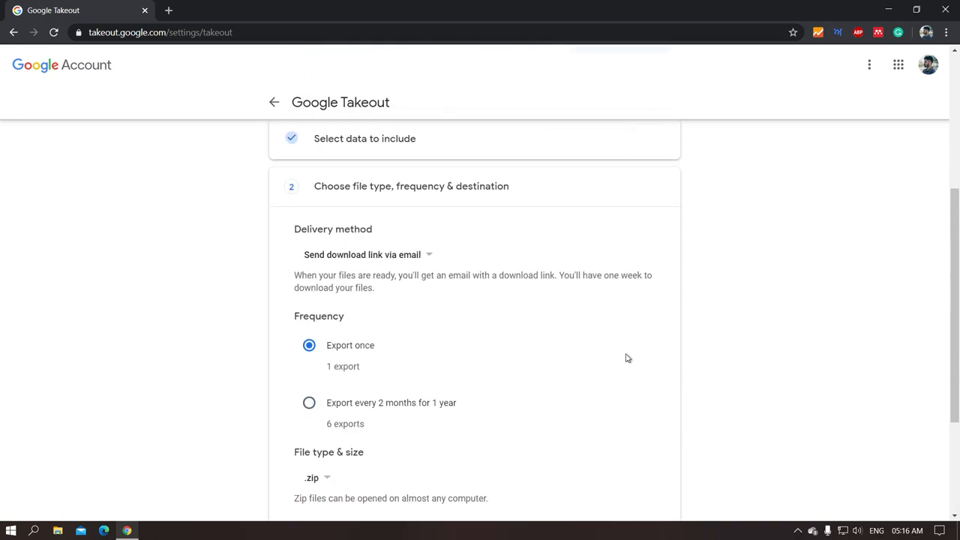
scroll(down, 3)
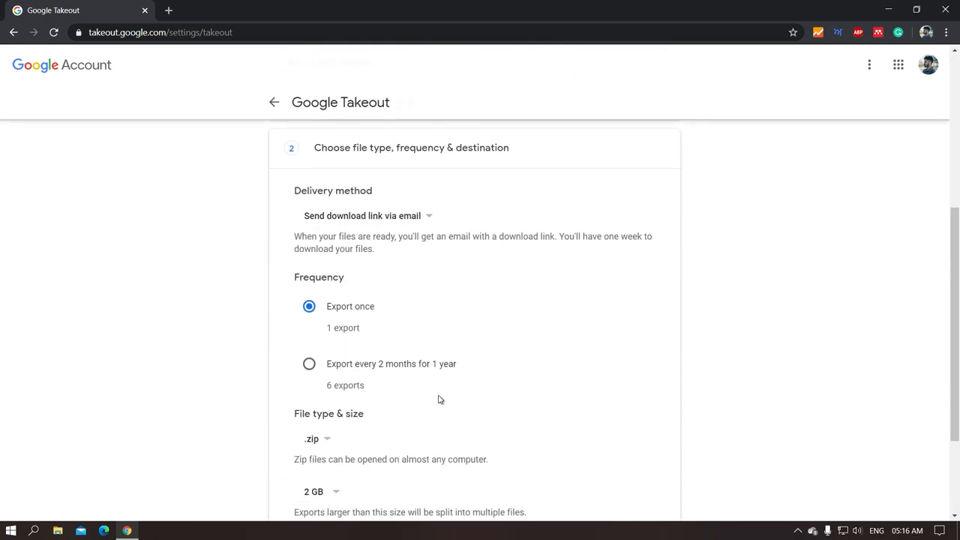
scroll(down, 3)
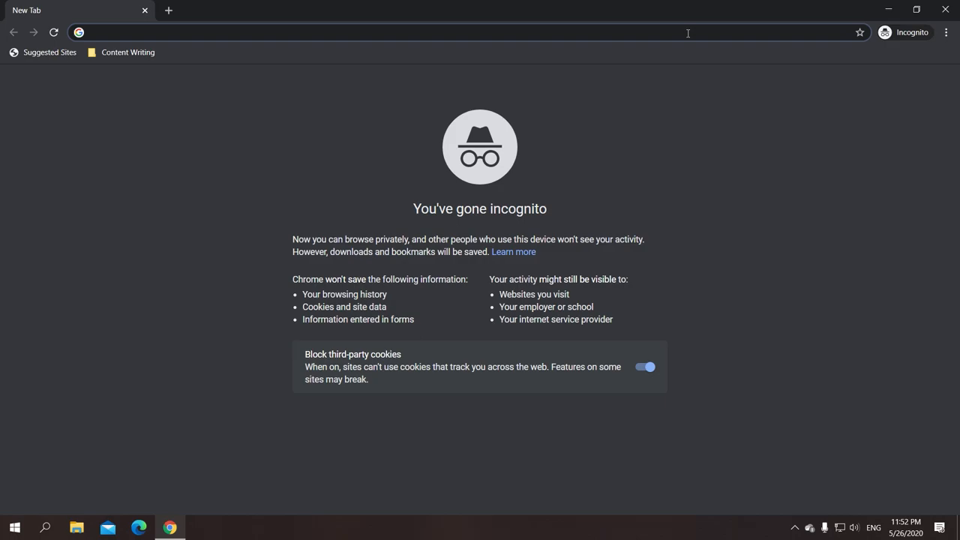
- Go to books.google.com and sign in with the second Google account's email and password
text(books.google.com/?hl=en)
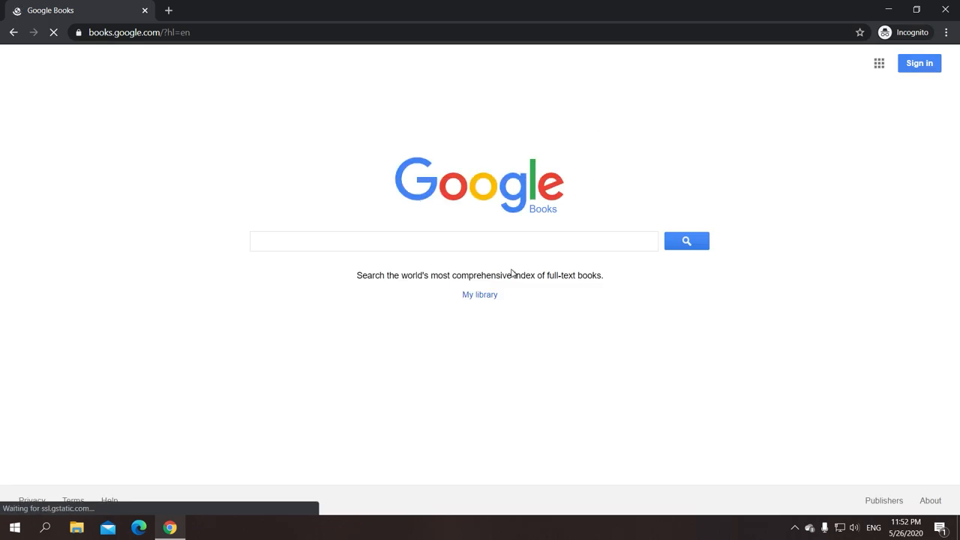
mouse_move(420, 142)
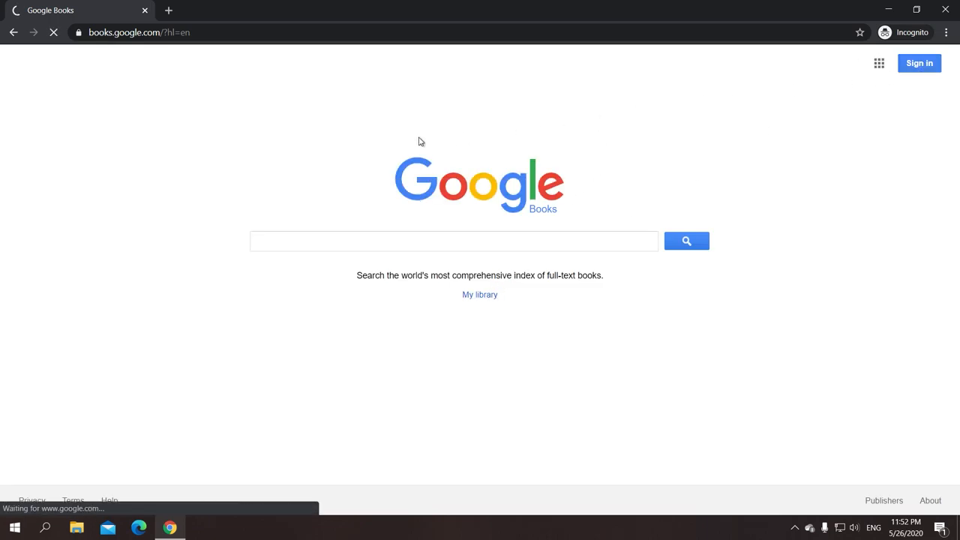
click(918, 63)
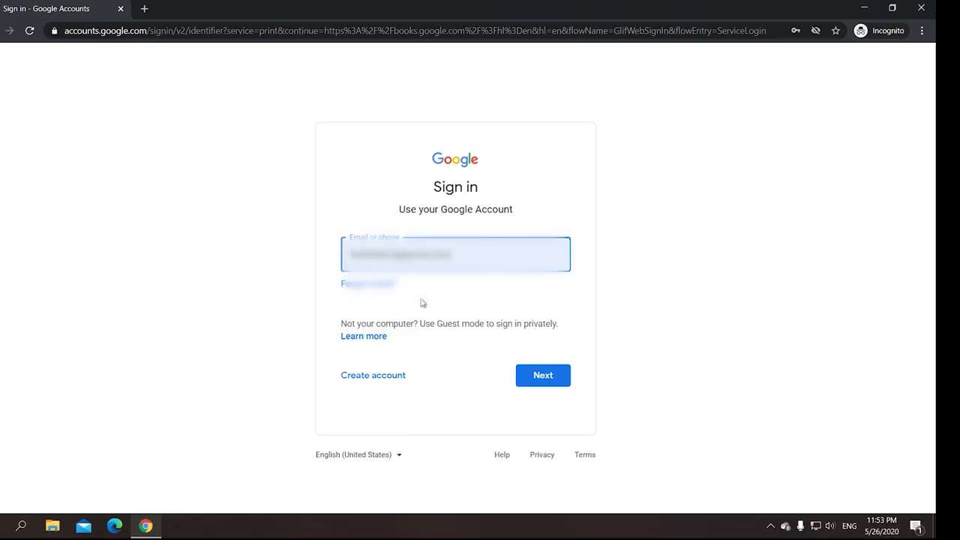
click(543, 376)
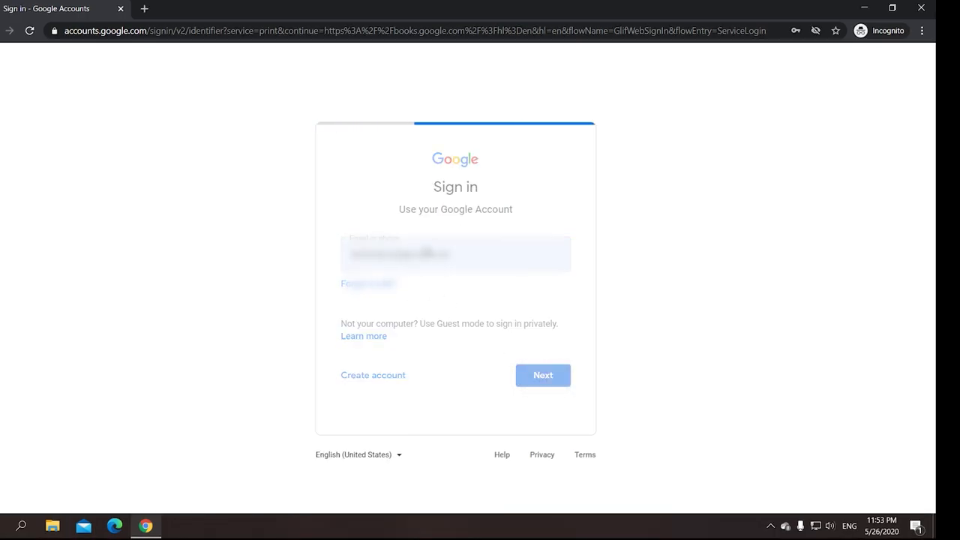
click(543, 375)
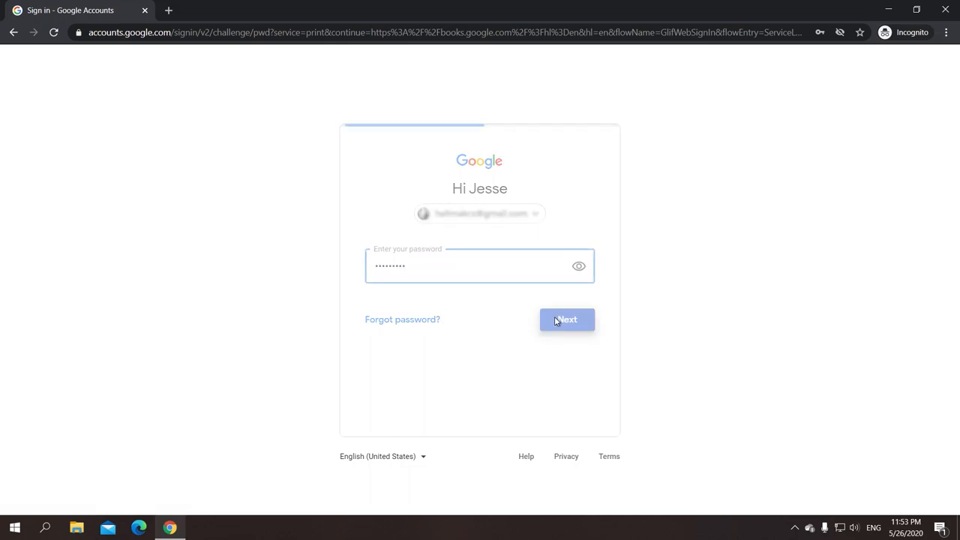
click(567, 320)
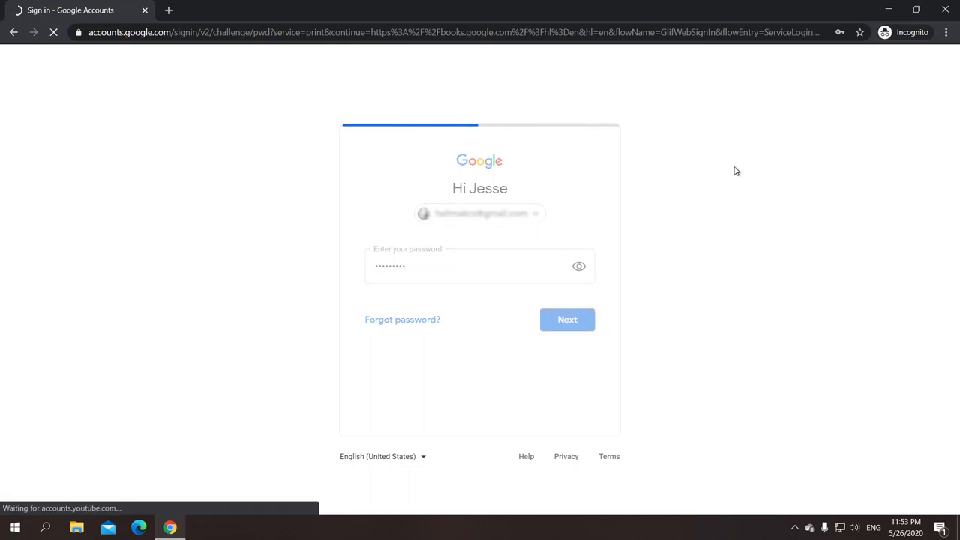
click(567, 318)
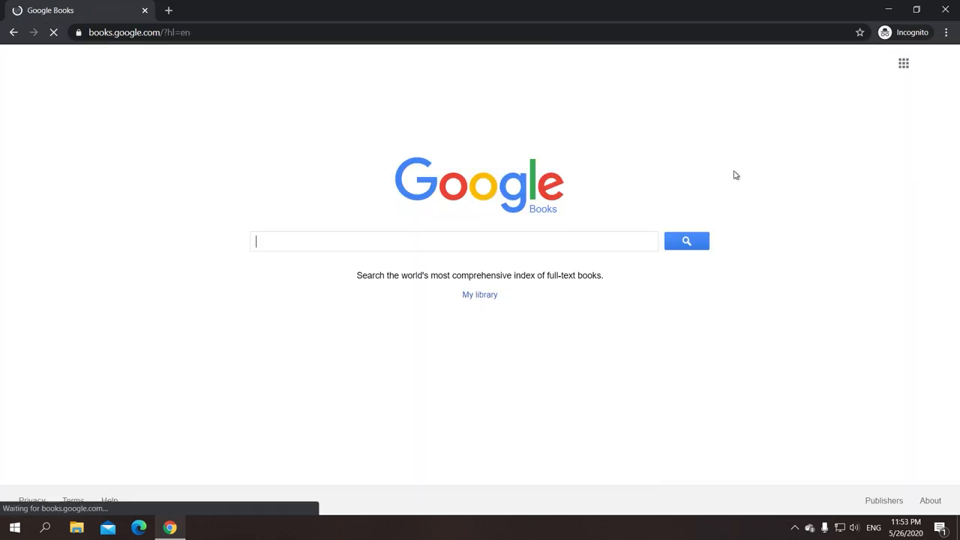
- Confirm the signed-in account from the account menu and open its My library page
click(931, 63)
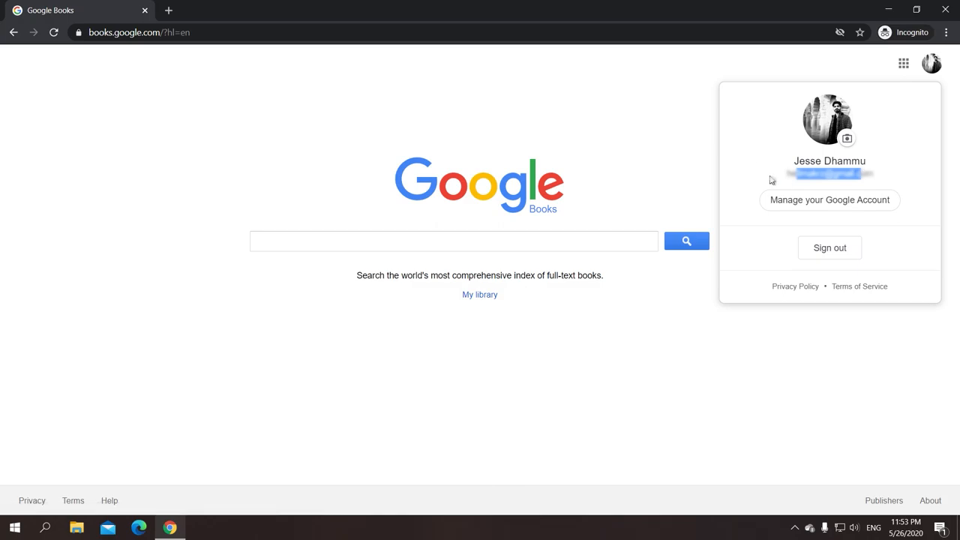
click(537, 318)
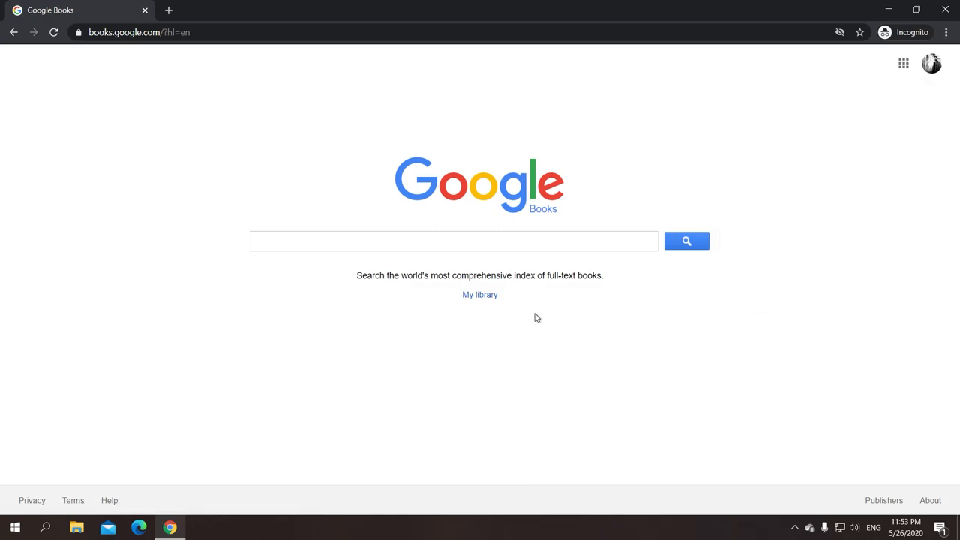
click(480, 294)
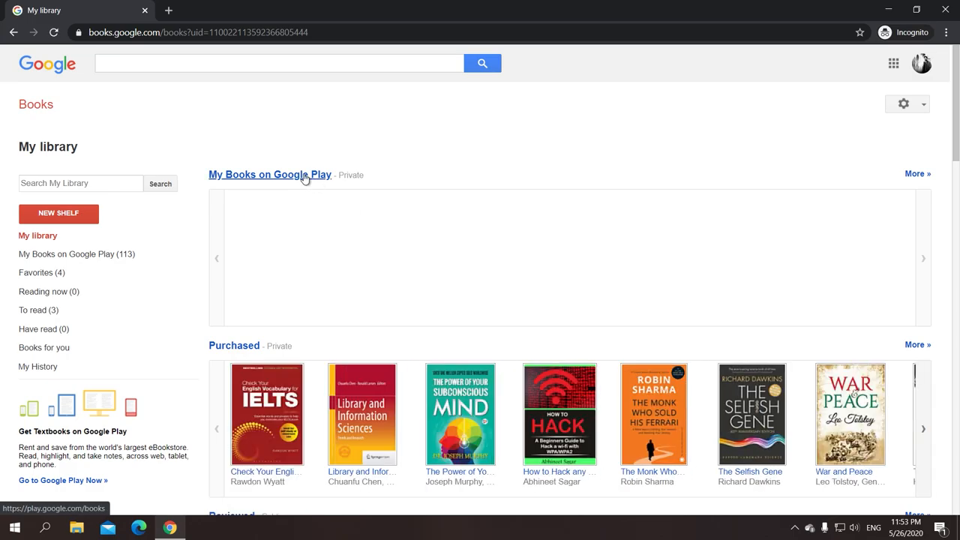
- Open My Books on Google Play, go to Shop and show My wishlist
click(270, 174)
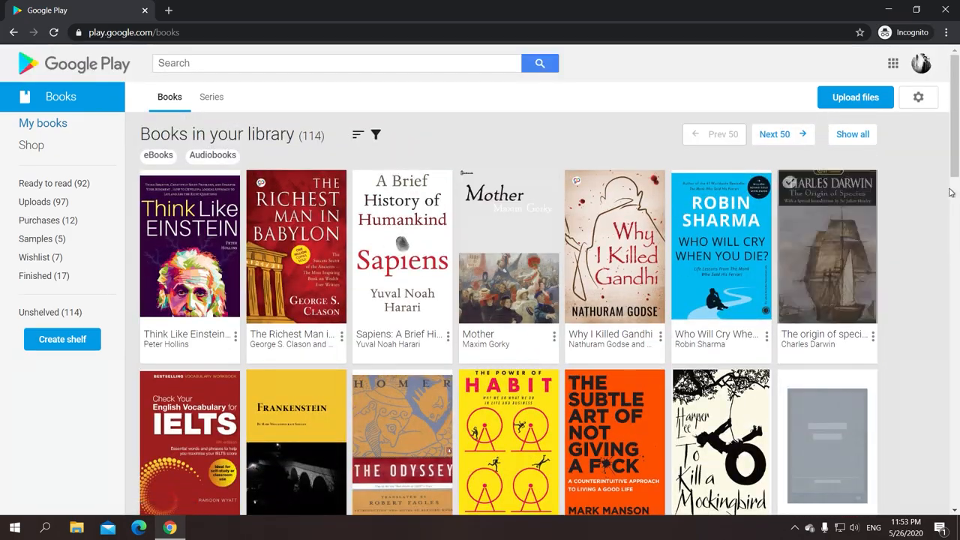
mouse_move(40, 258)
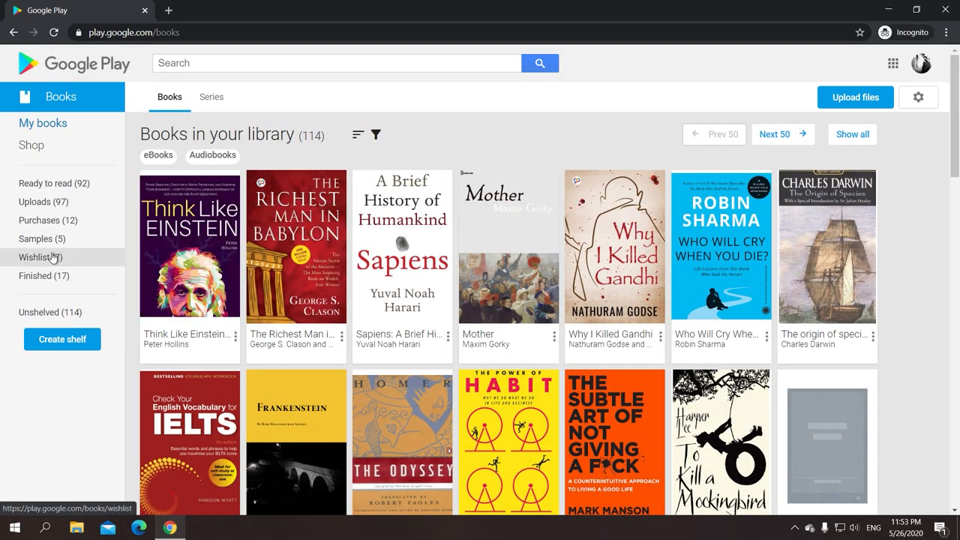
mouse_move(297, 180)
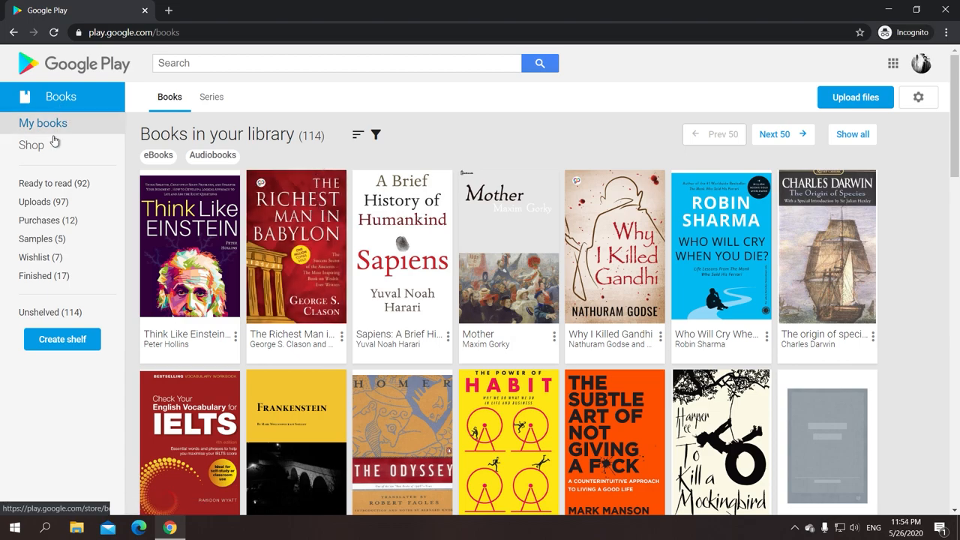
click(32, 146)
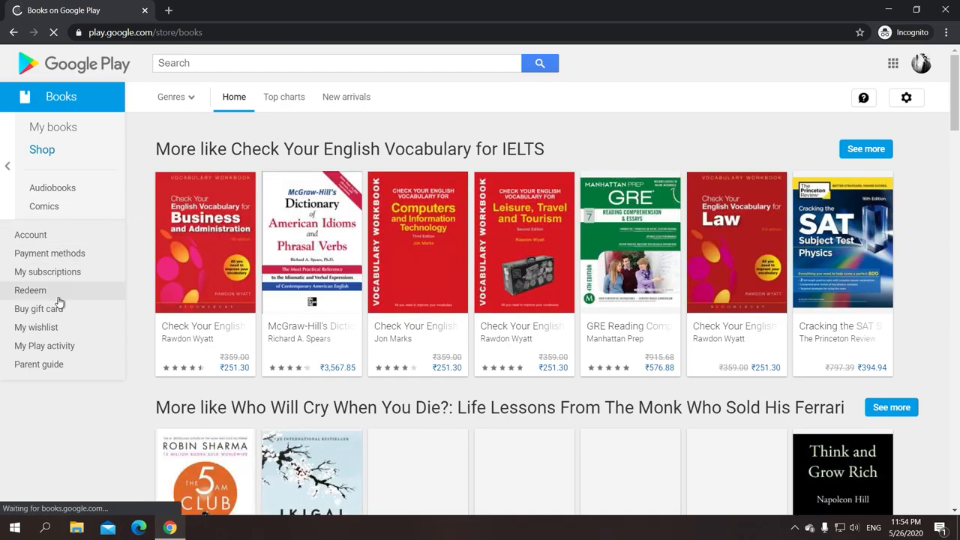
click(36, 327)
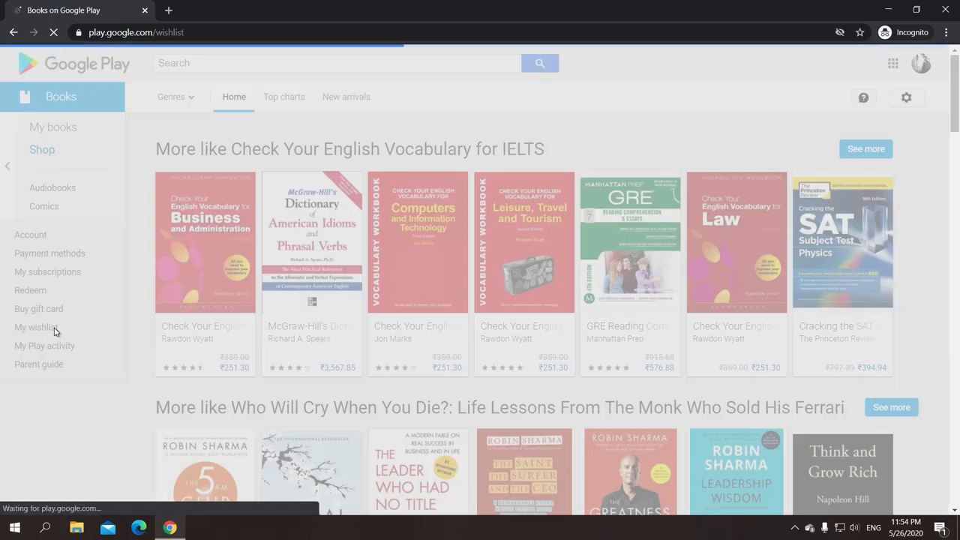
click(36, 327)
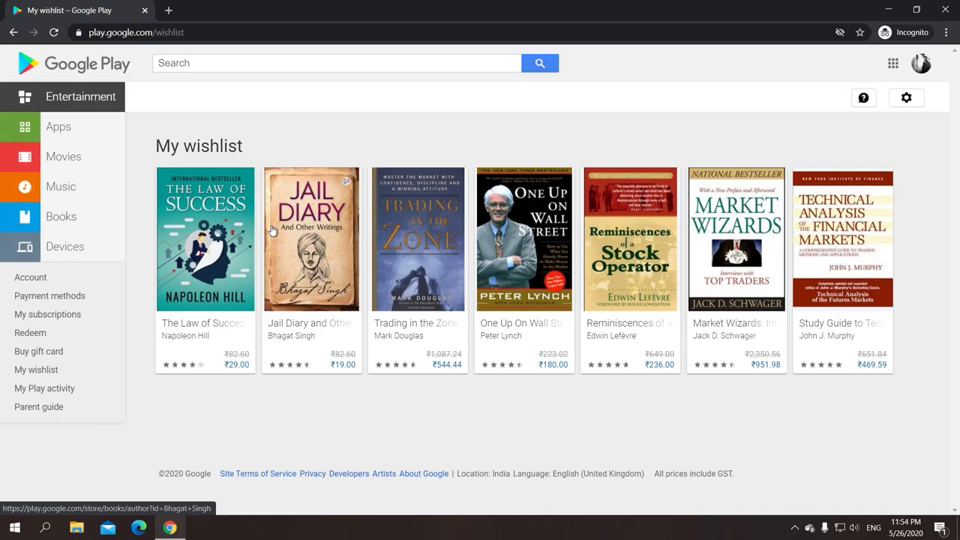
mouse_move(216, 271)
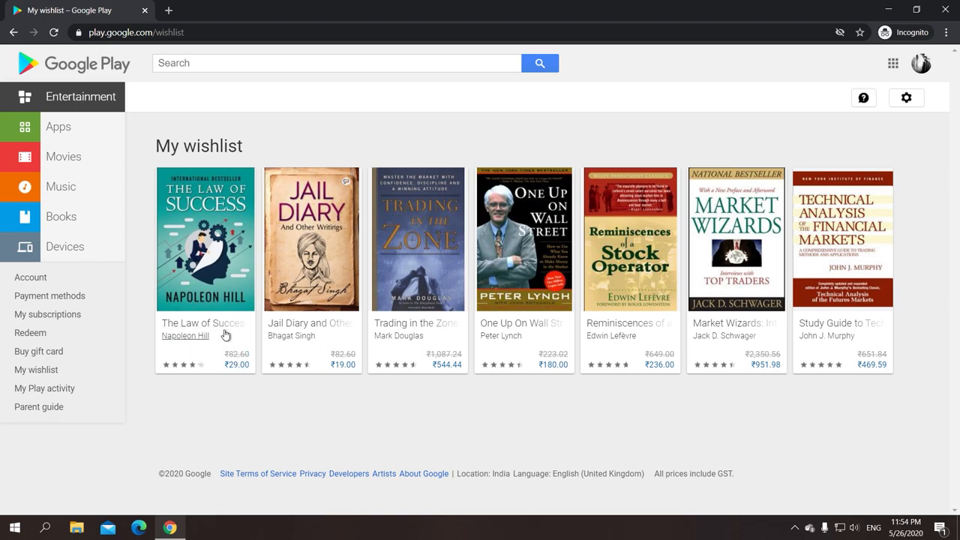
- Buy The Law of Success ebook for ₹29.00 and verify with the saved password
click(204, 238)
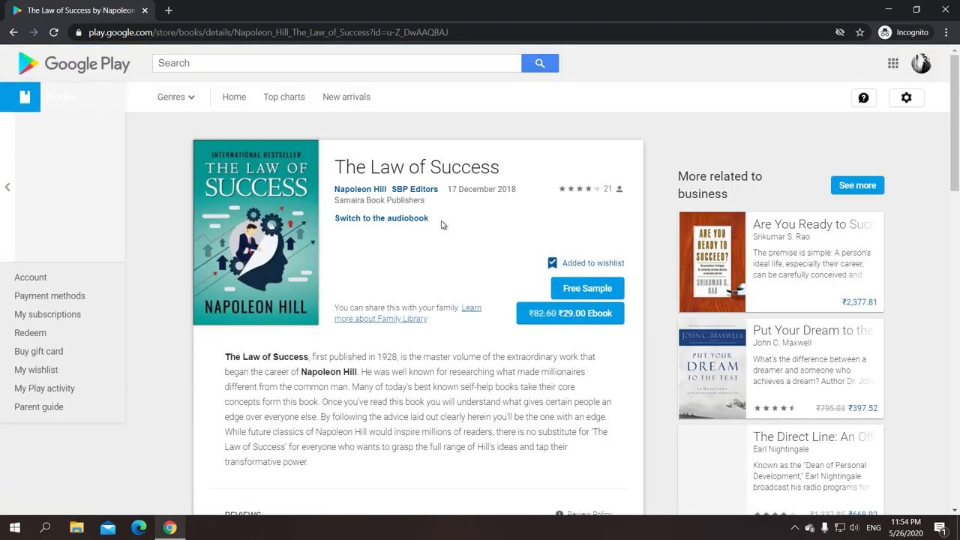
click(60, 96)
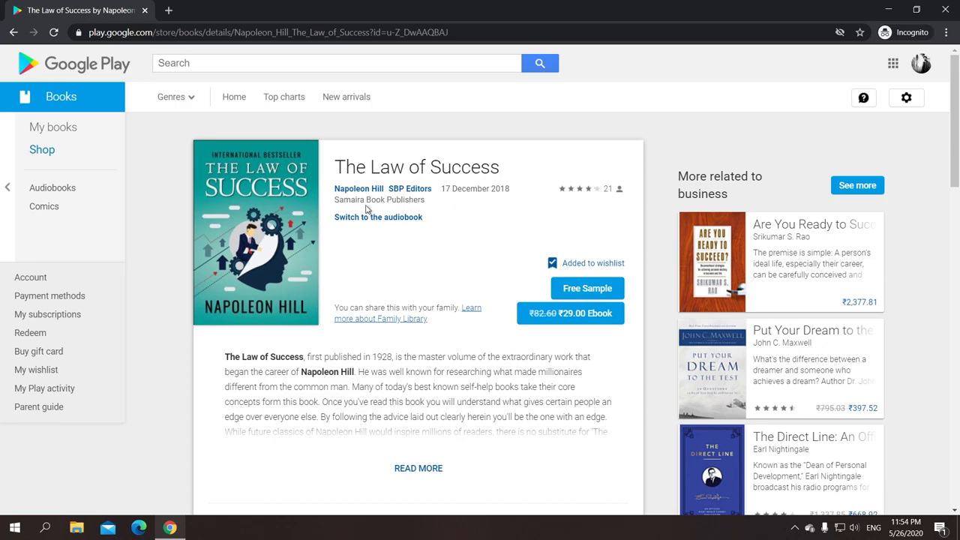
mouse_move(570, 314)
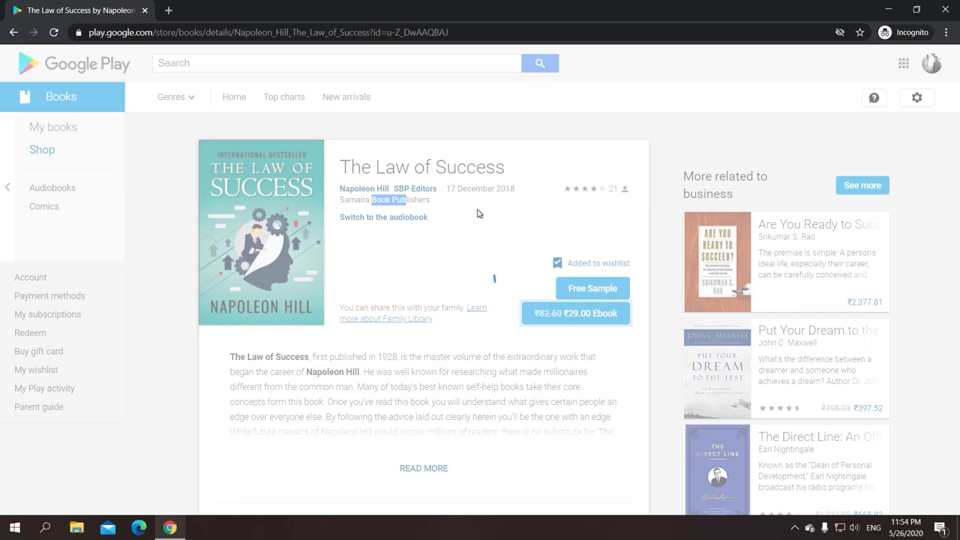
click(576, 314)
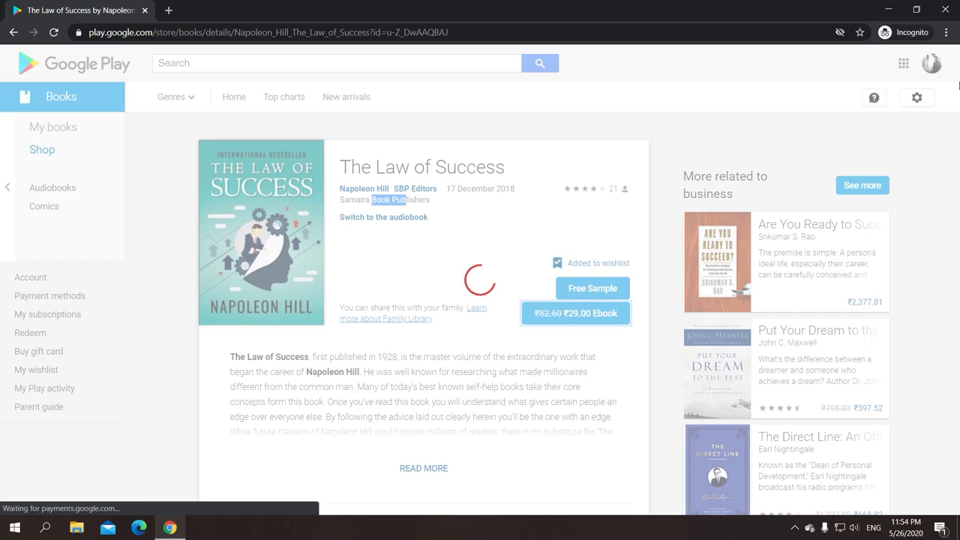
click(576, 313)
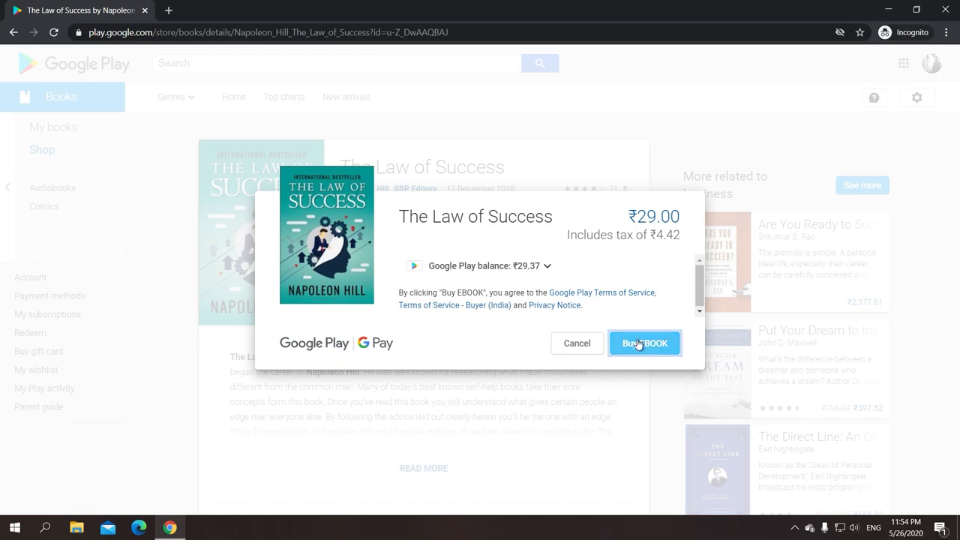
click(644, 342)
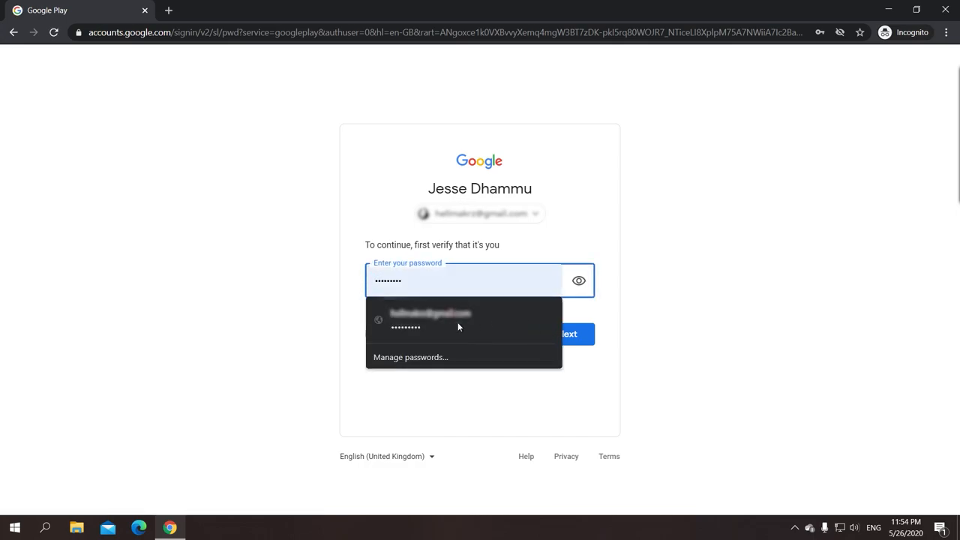
click(567, 333)
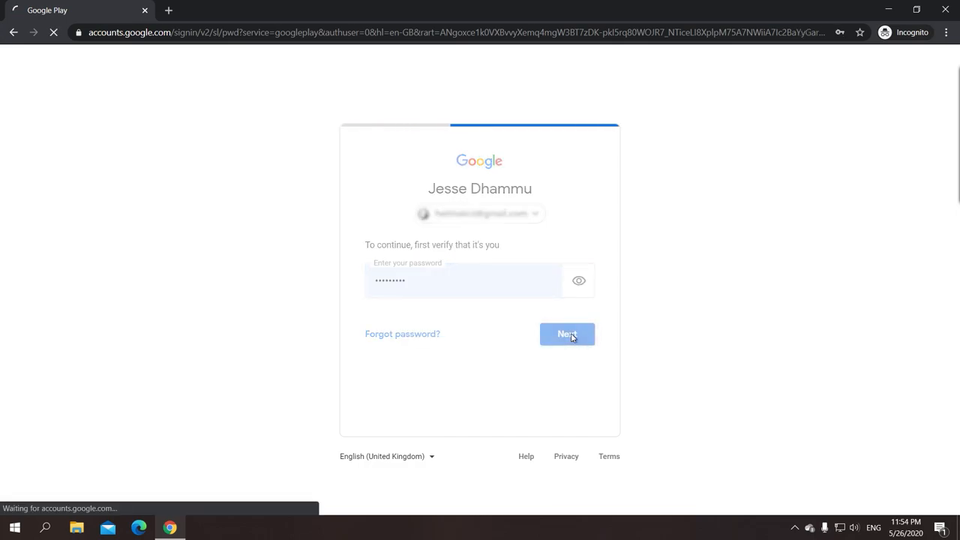
click(567, 333)
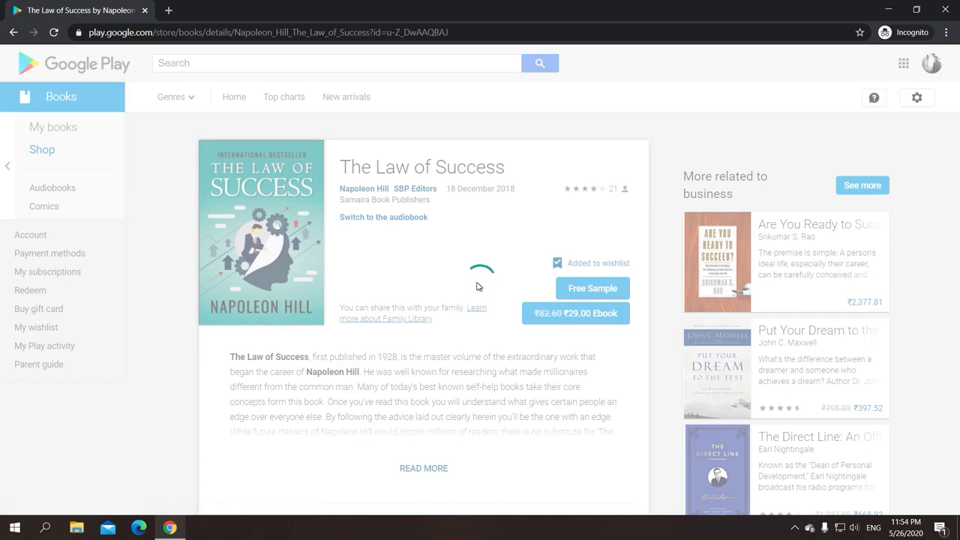
mouse_move(420, 239)
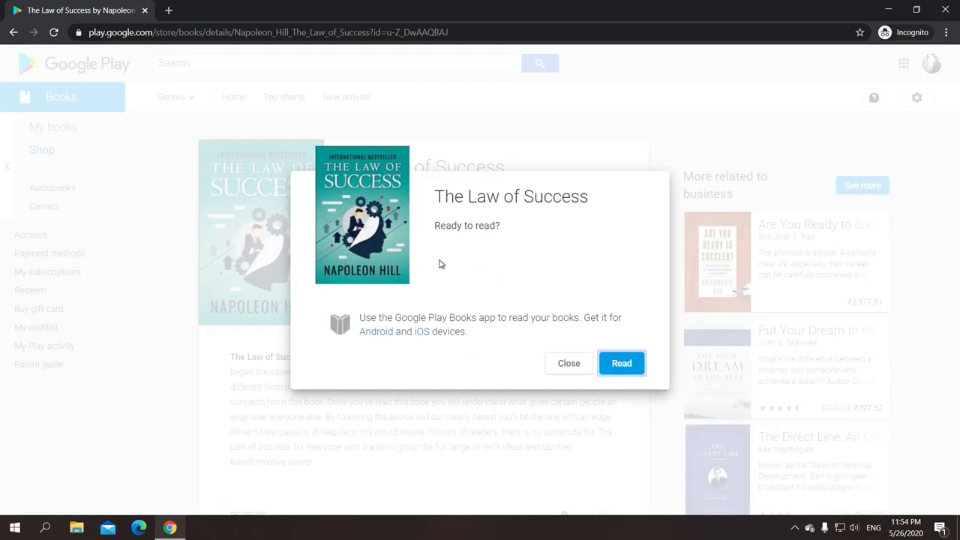
mouse_move(528, 261)
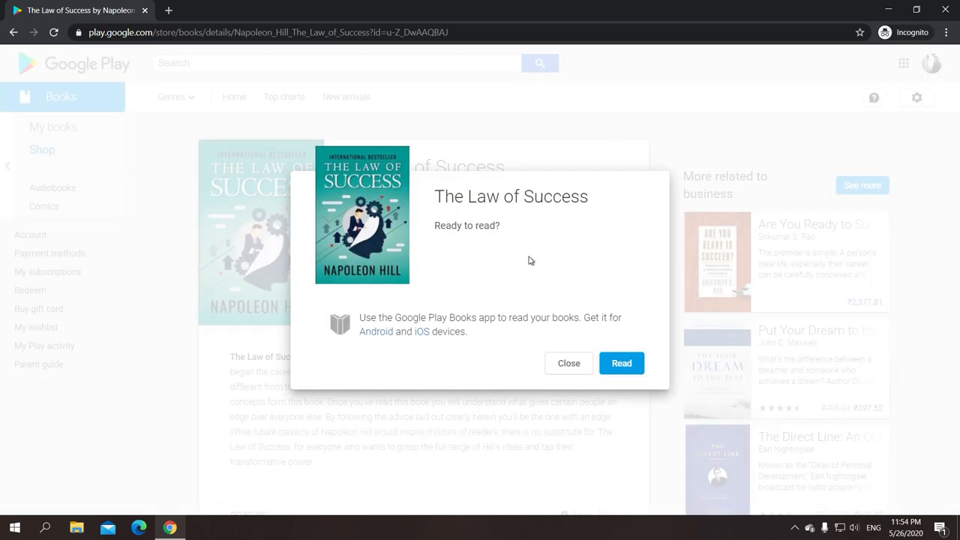
mouse_move(498, 318)
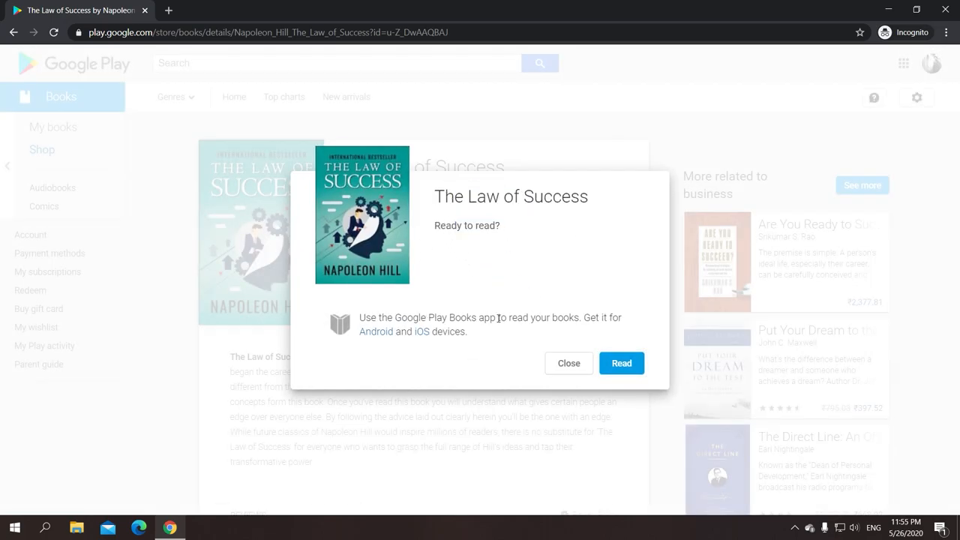
- Check Purchases in My books and open The Law of Success listed there
click(621, 363)
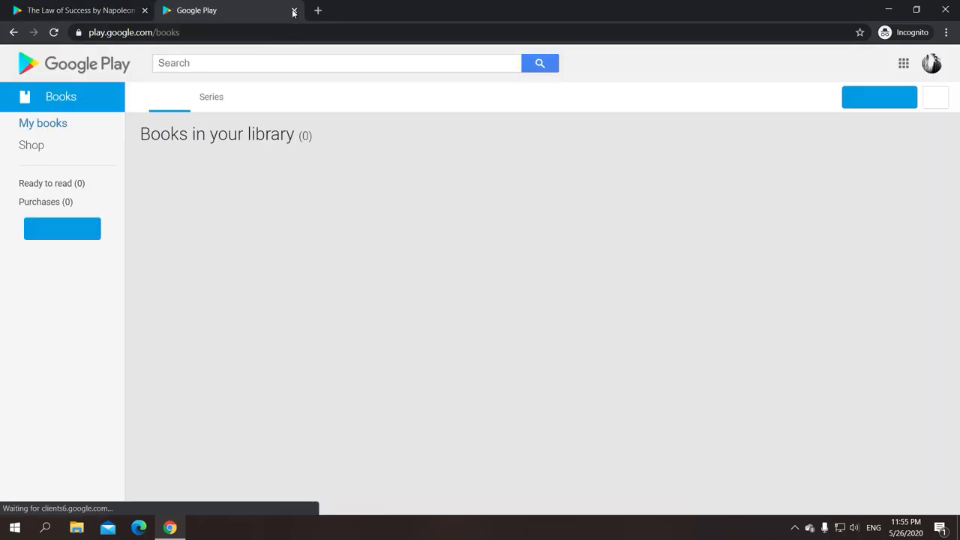
click(294, 9)
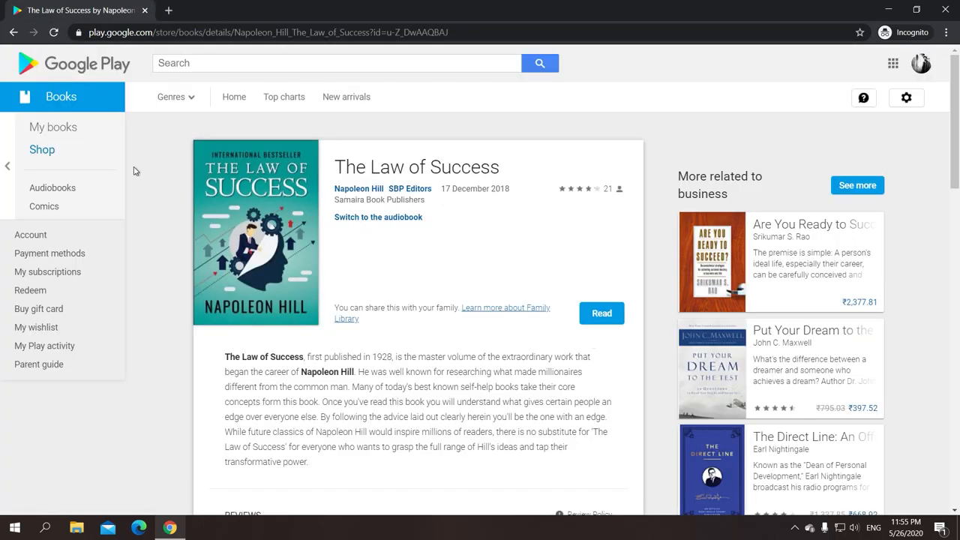
click(54, 126)
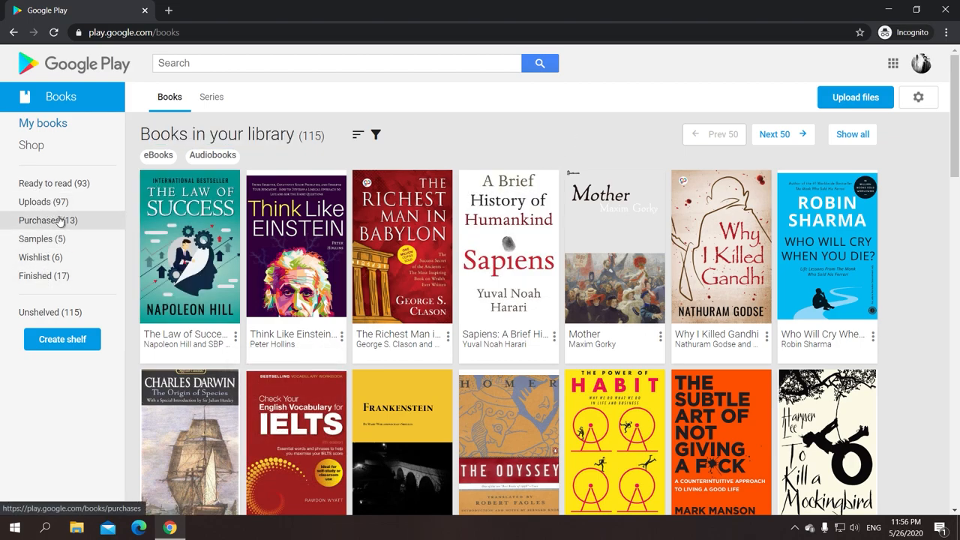
click(48, 220)
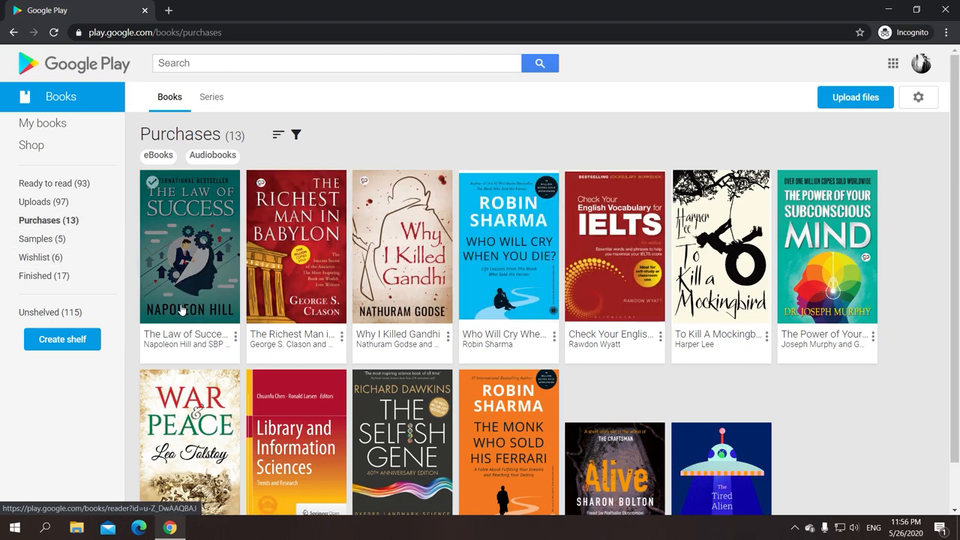
mouse_move(180, 231)
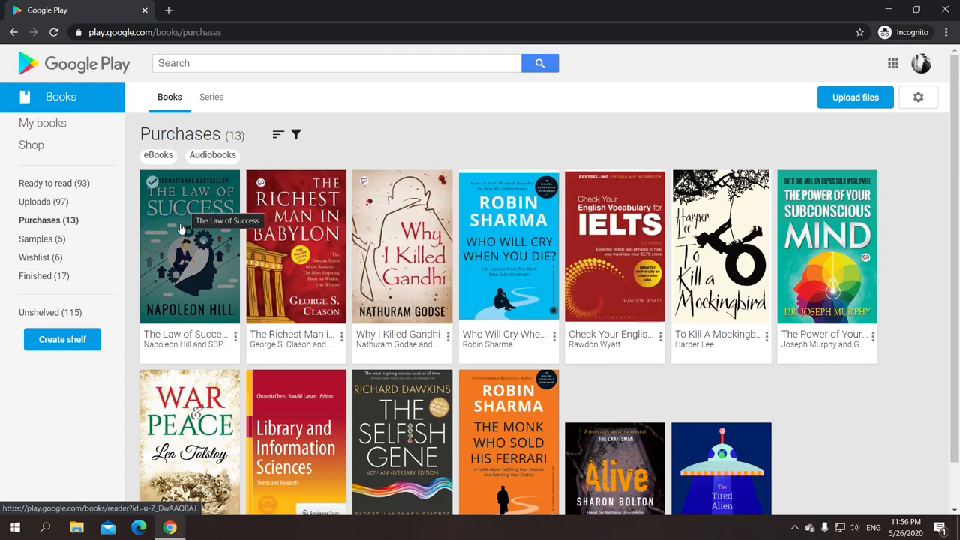
click(237, 336)
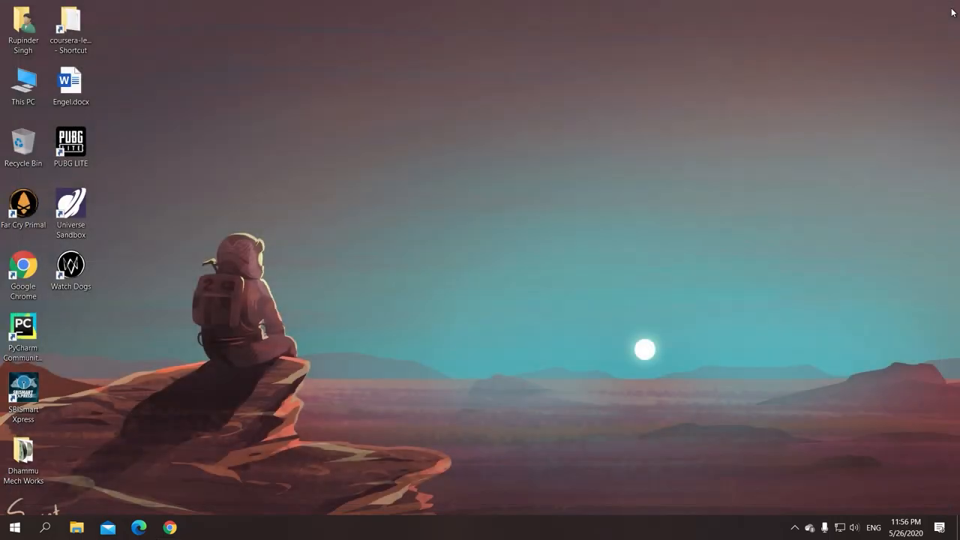
- Open Downloads from the home folder and inspect The_Law_of_Success-epub.acsm via its context menu
click(24, 29)
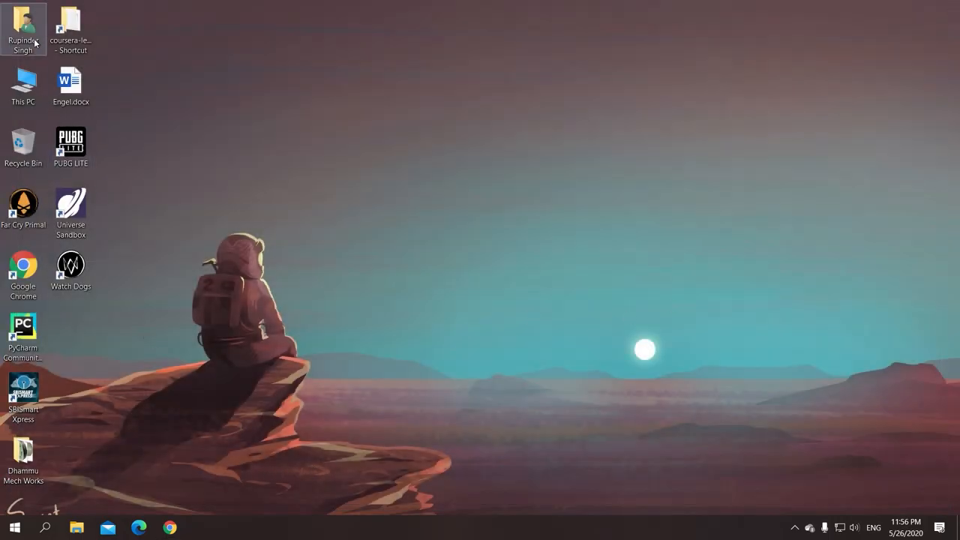
double_click(24, 27)
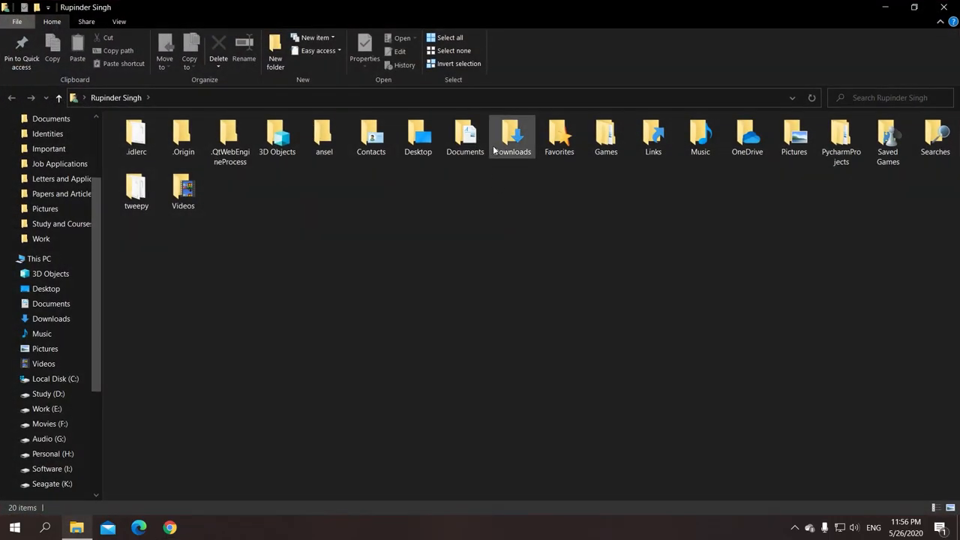
double_click(514, 138)
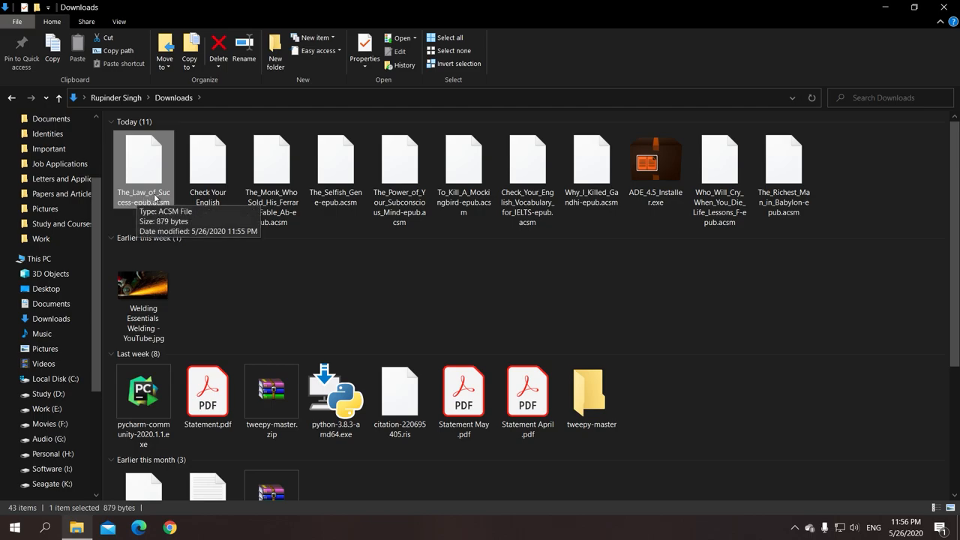
right_click(144, 165)
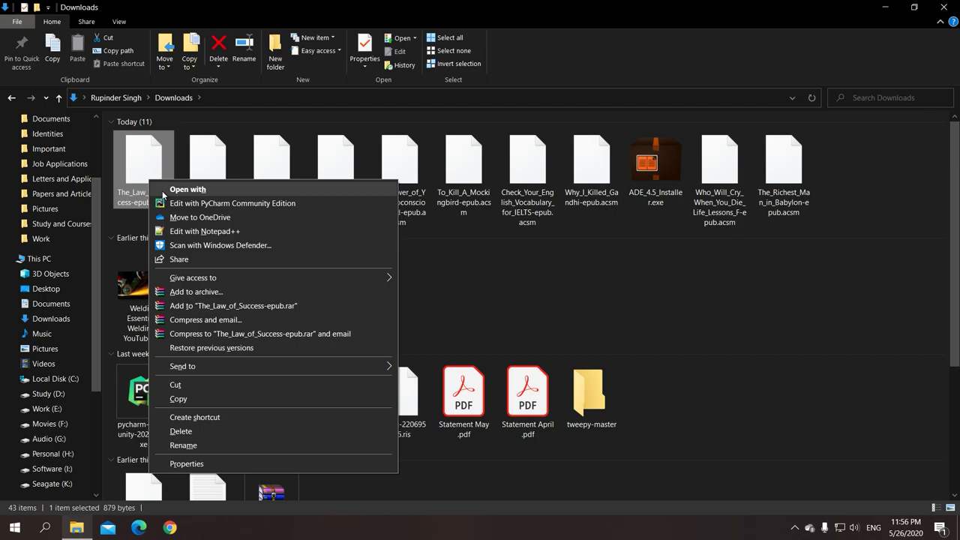
click(187, 189)
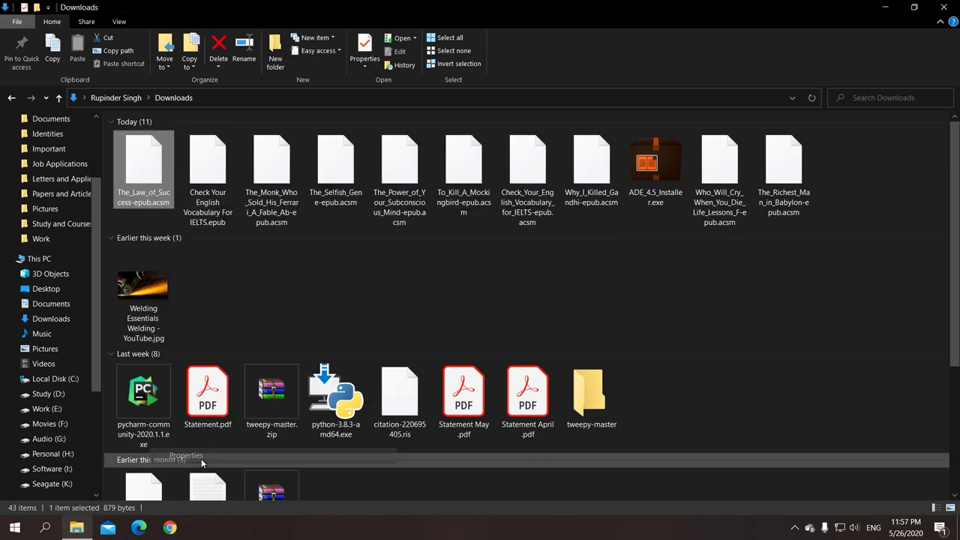
click(364, 48)
text(google boo)
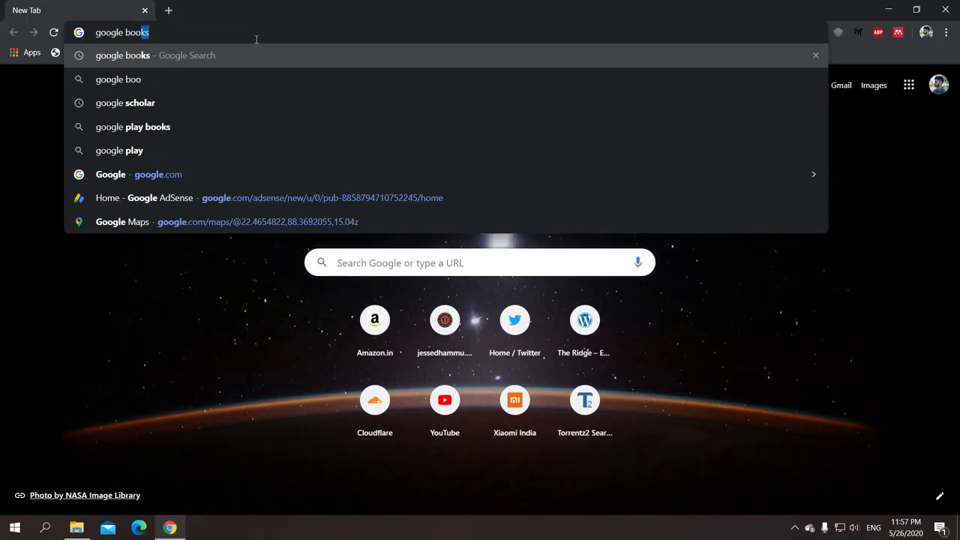
- Search 'google books', open the site, confirm the signed-in account and open My library
text(s)
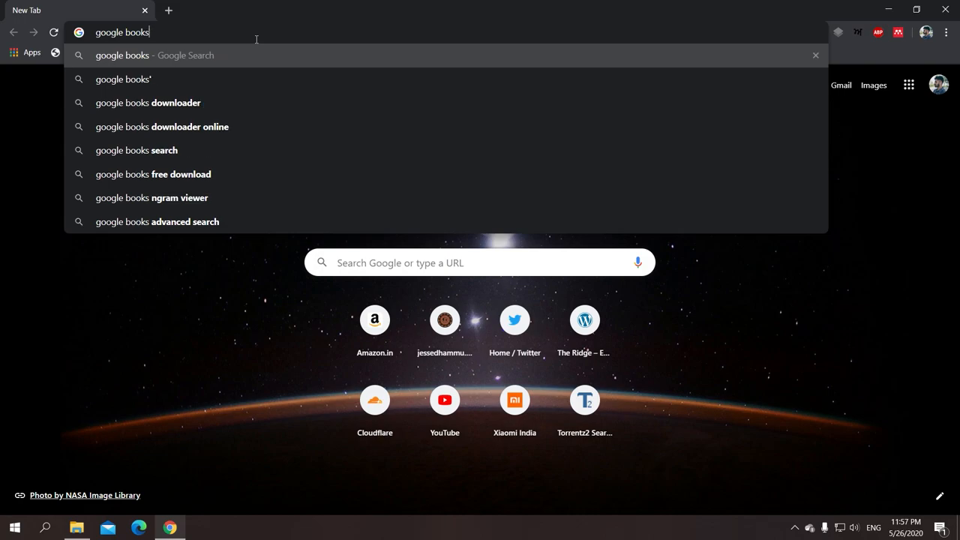
key(Return)
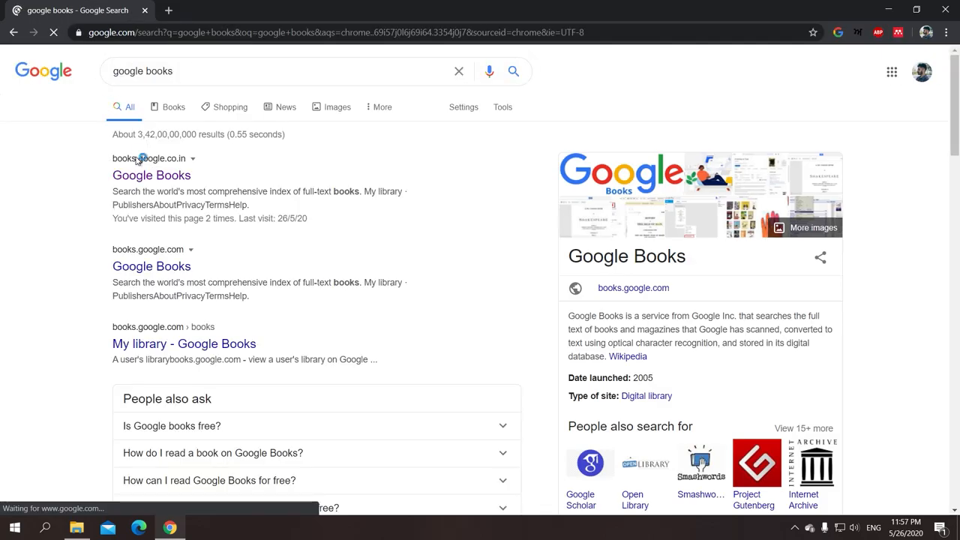
click(152, 174)
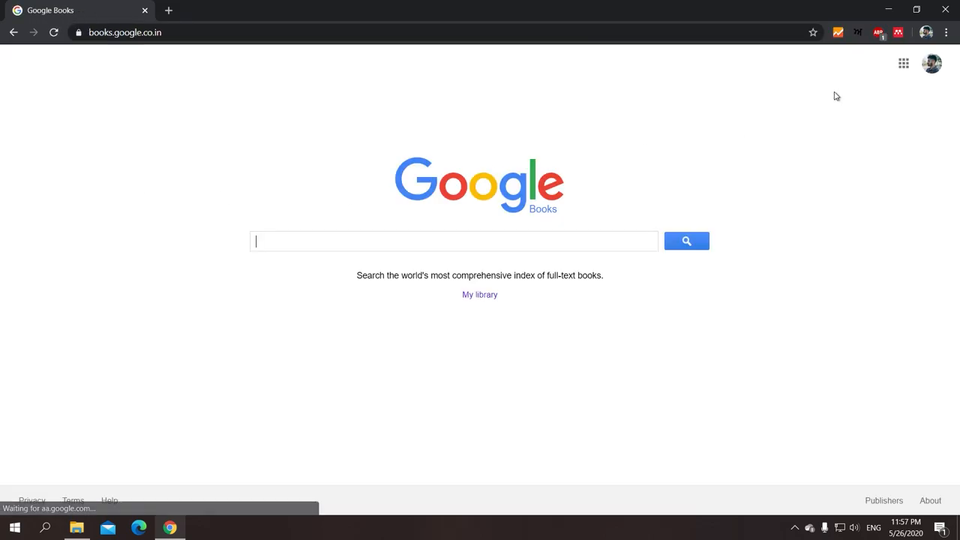
click(931, 63)
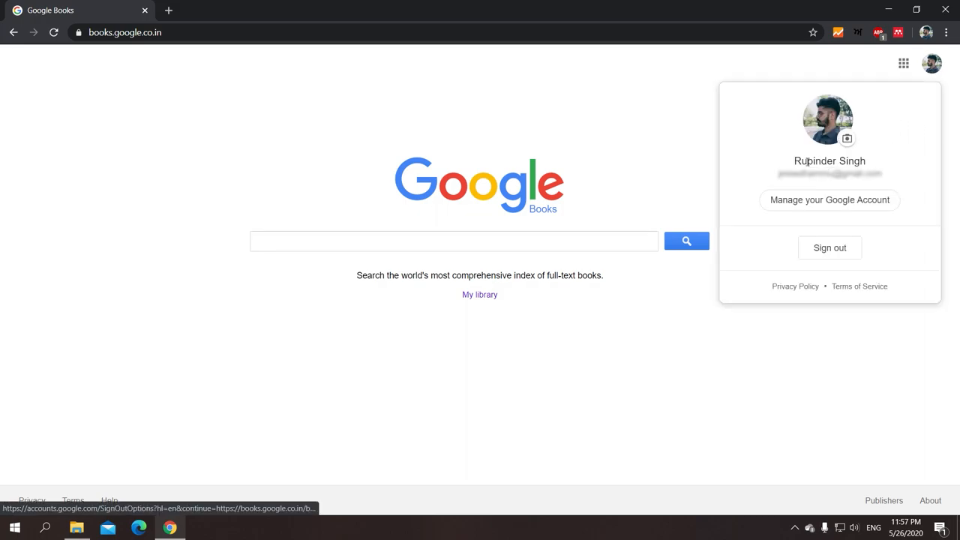
double_click(830, 160)
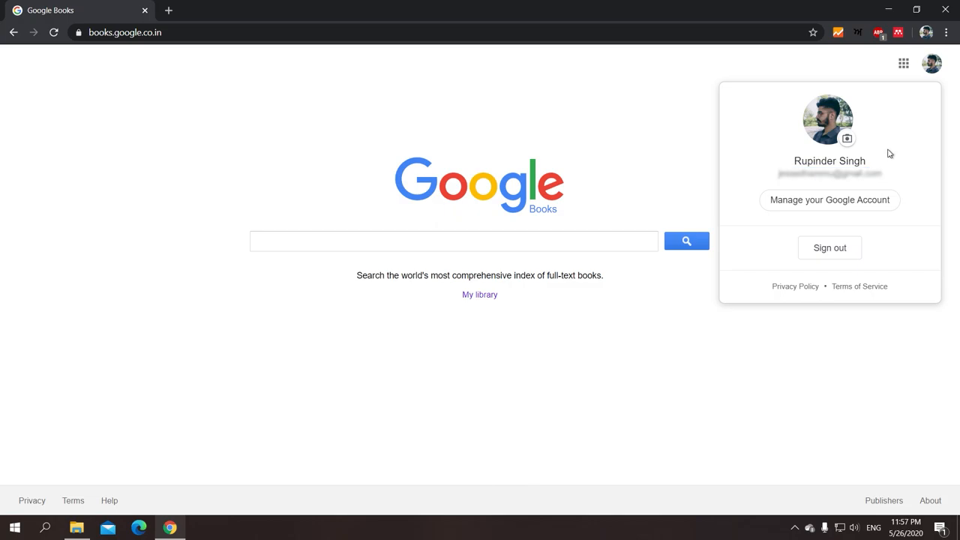
click(531, 294)
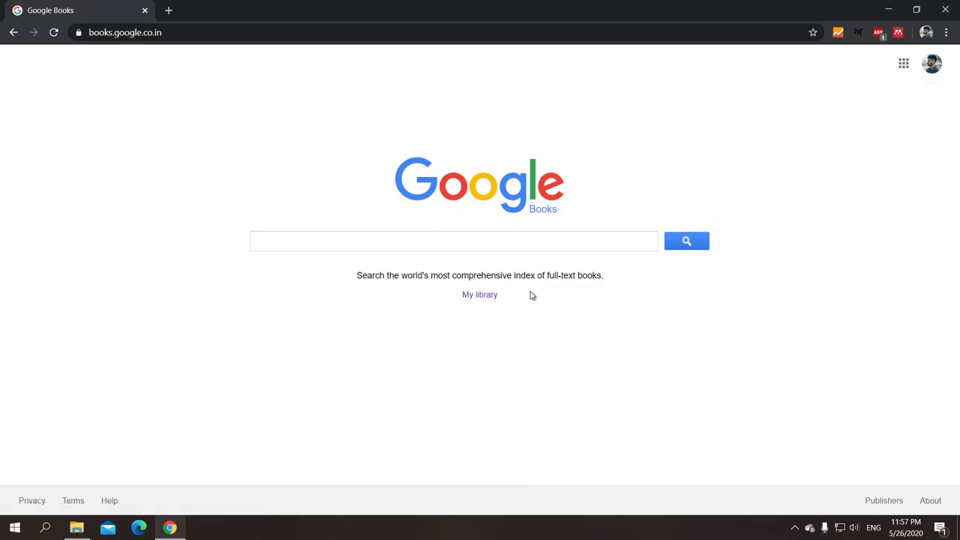
click(481, 294)
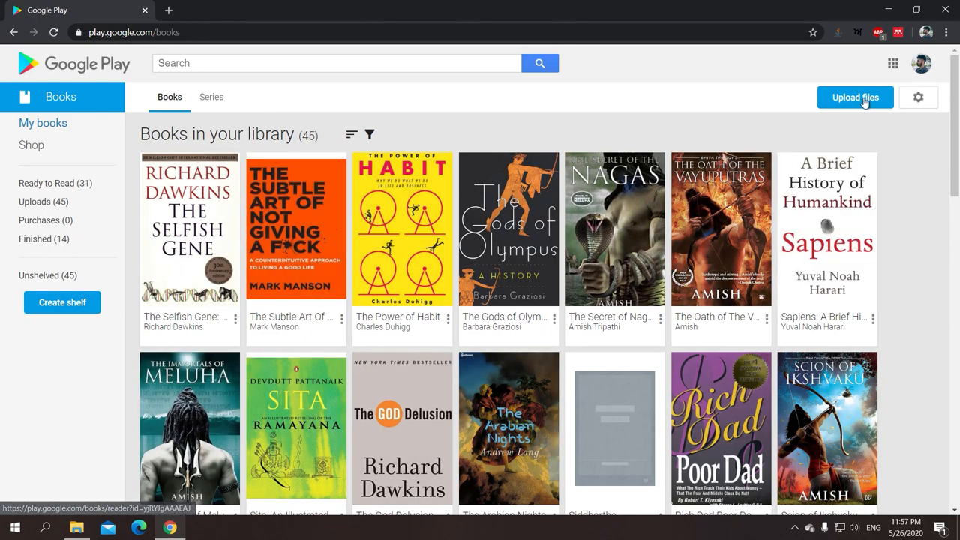
click(855, 96)
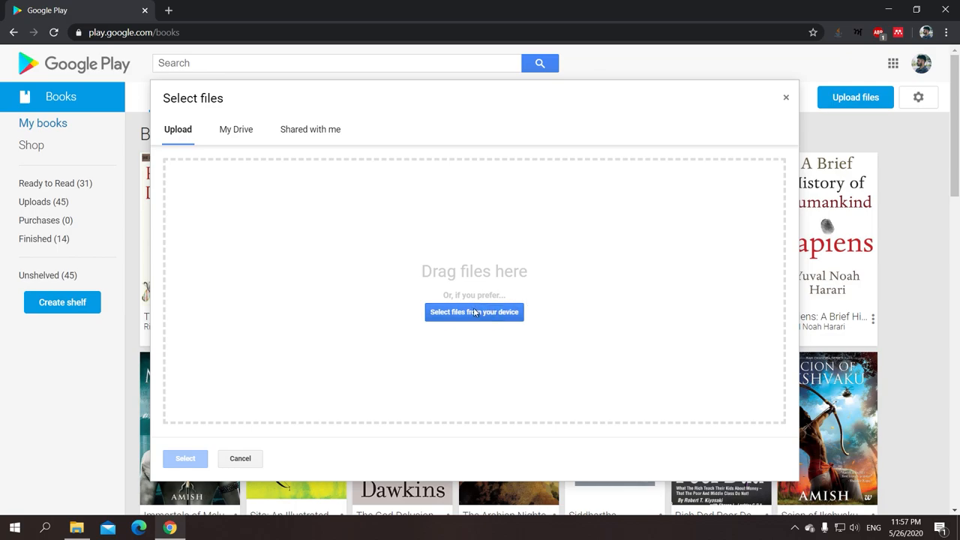
click(474, 312)
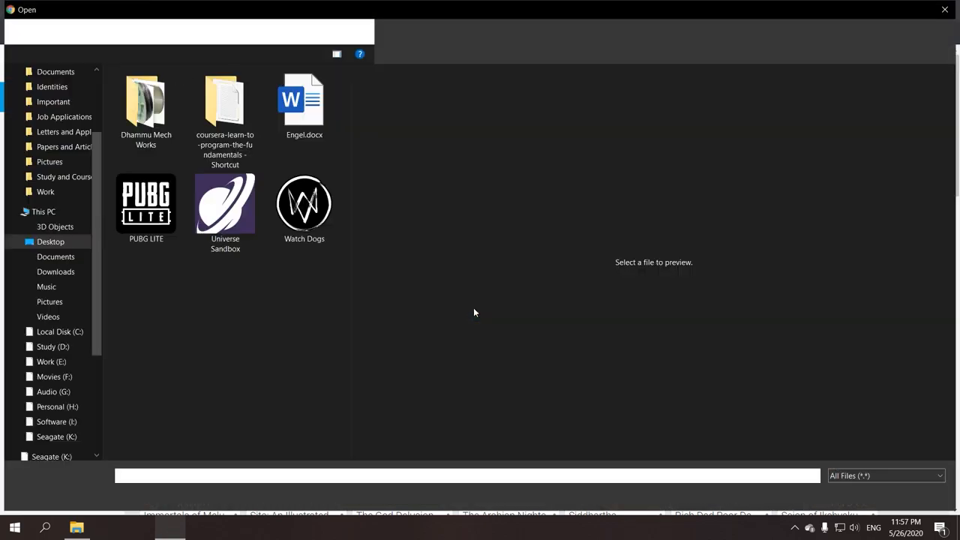
click(55, 271)
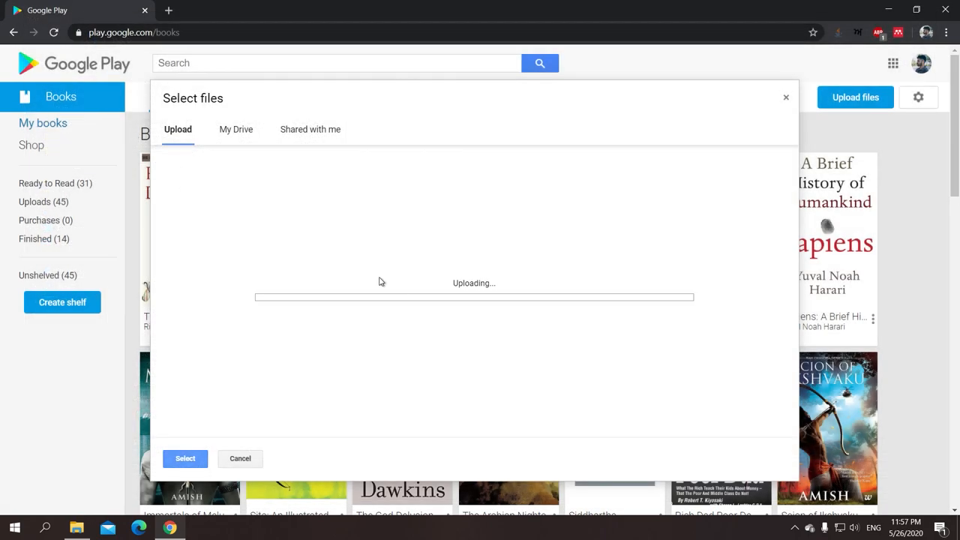
mouse_move(441, 292)
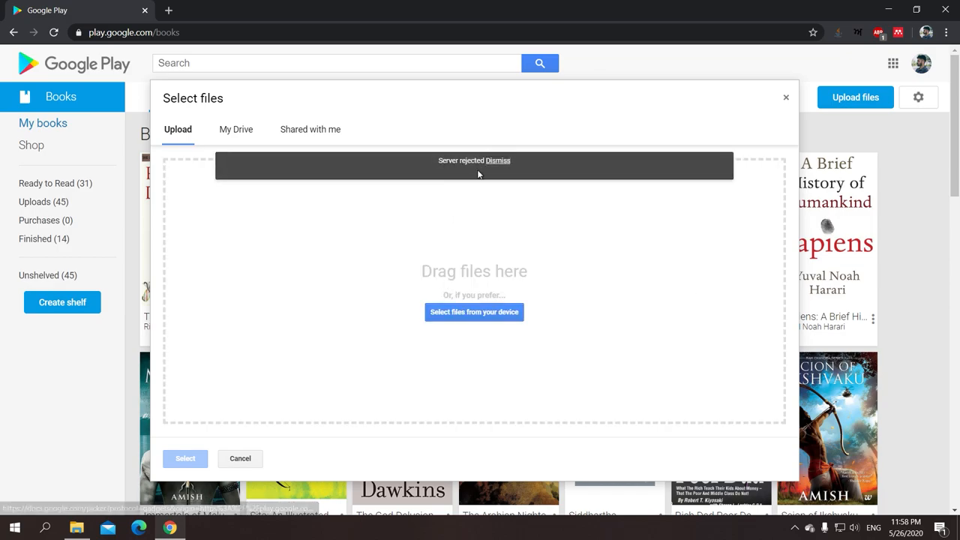
mouse_move(494, 165)
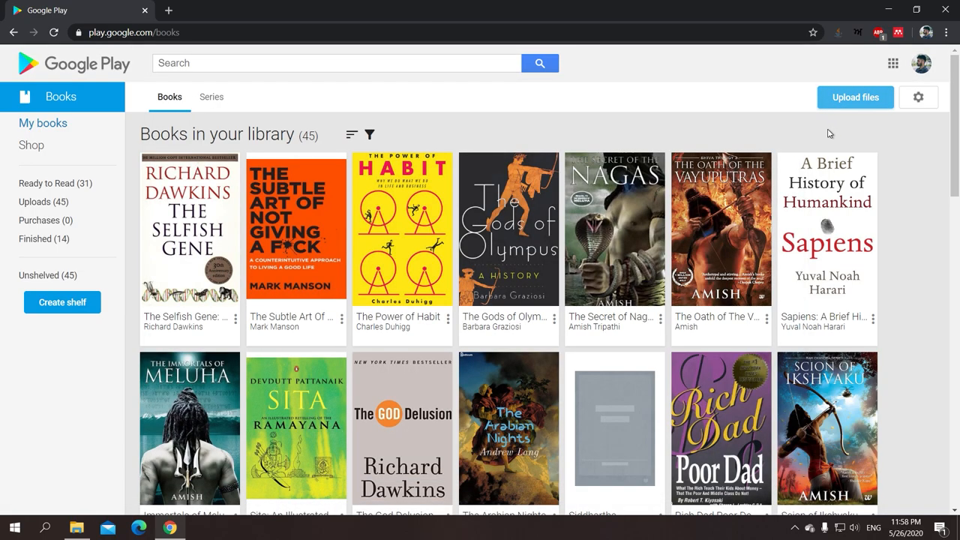
mouse_move(892, 9)
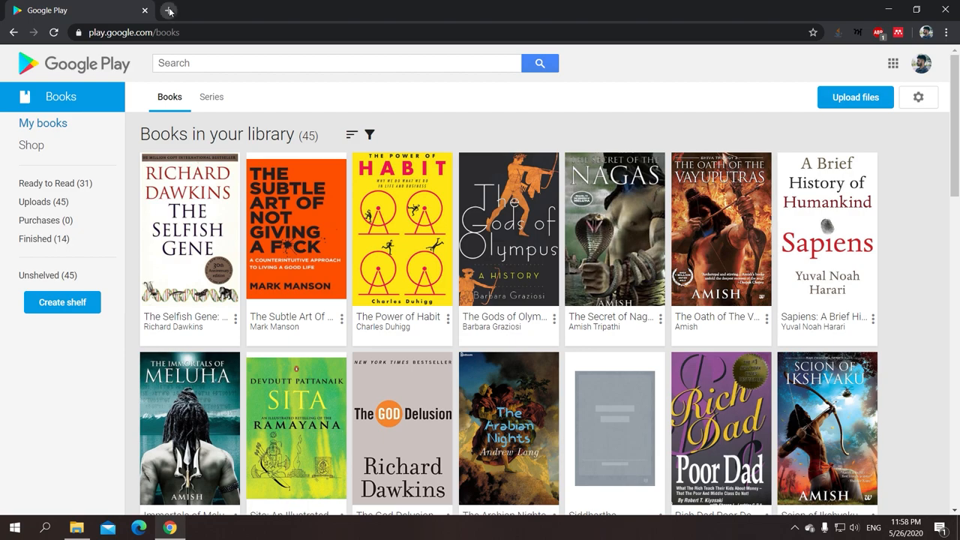
- Search 'adobe digital editions', open adobe.com and download the Windows installer
click(145, 9)
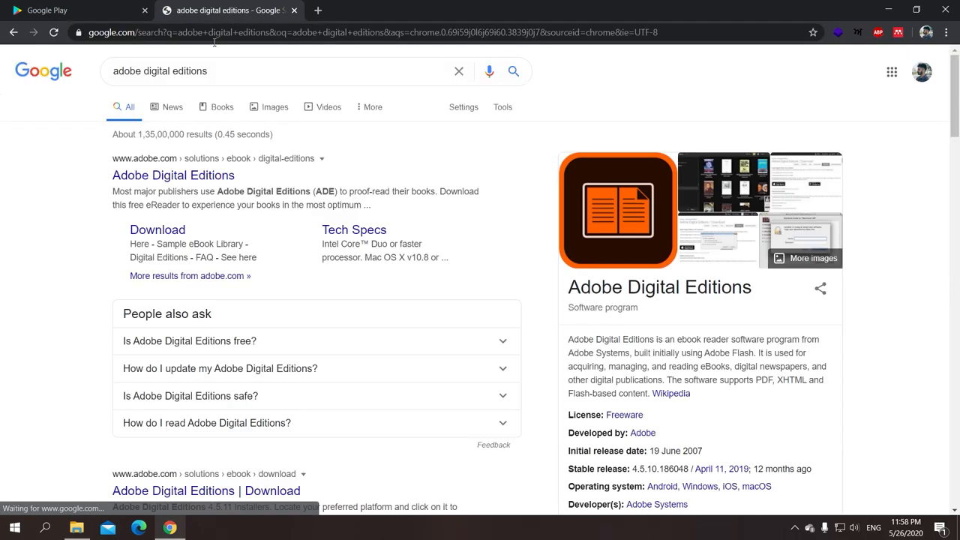
mouse_move(174, 174)
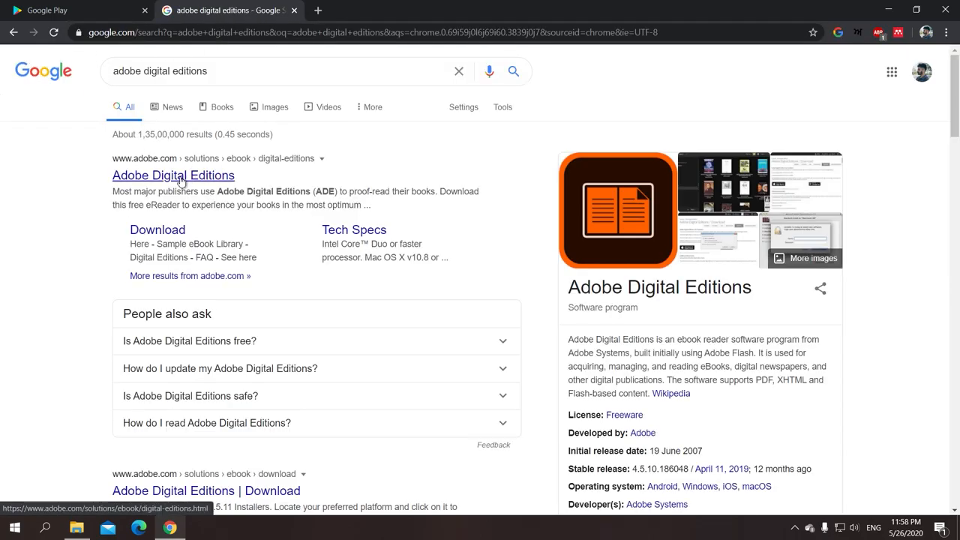
click(172, 175)
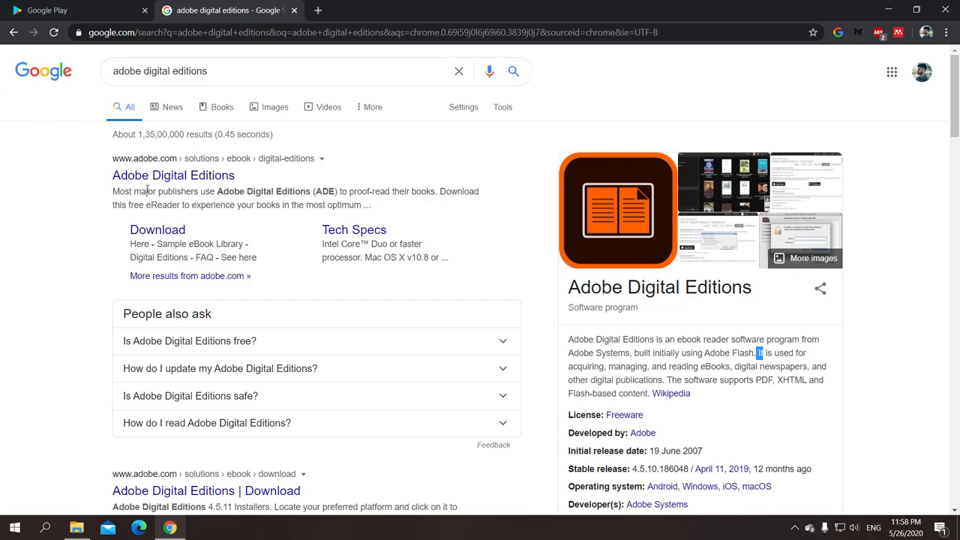
click(158, 230)
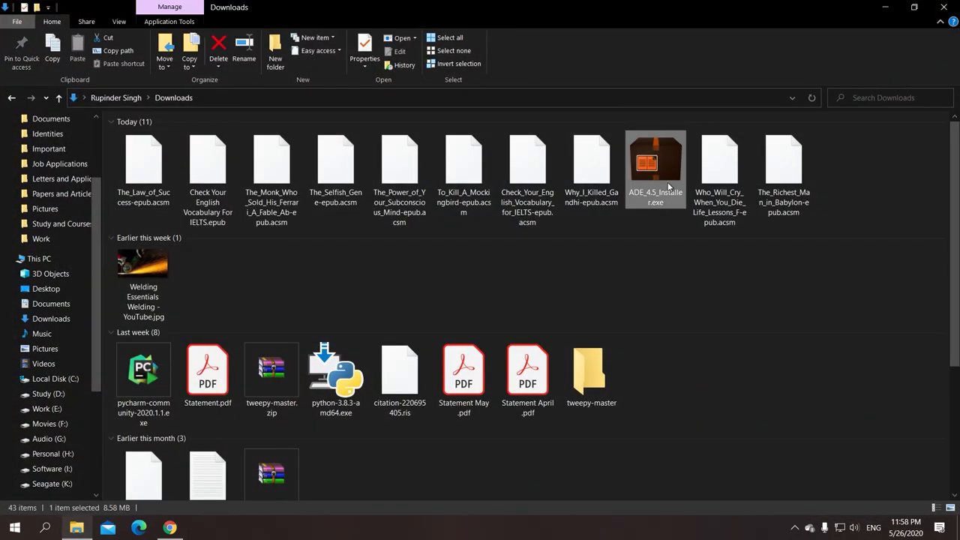
- Run ADE_4.5_Installer.exe with default components and close setup when completed
click(364, 53)
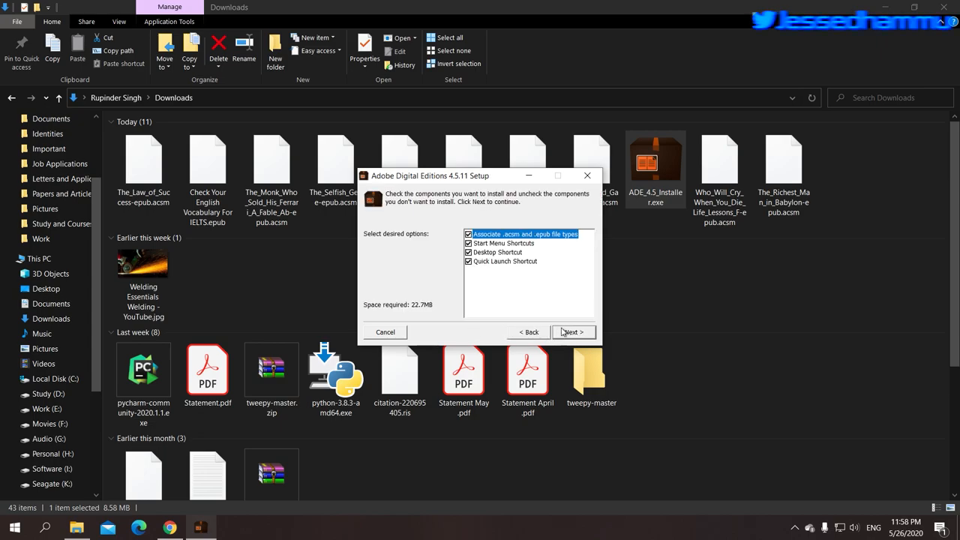
click(572, 332)
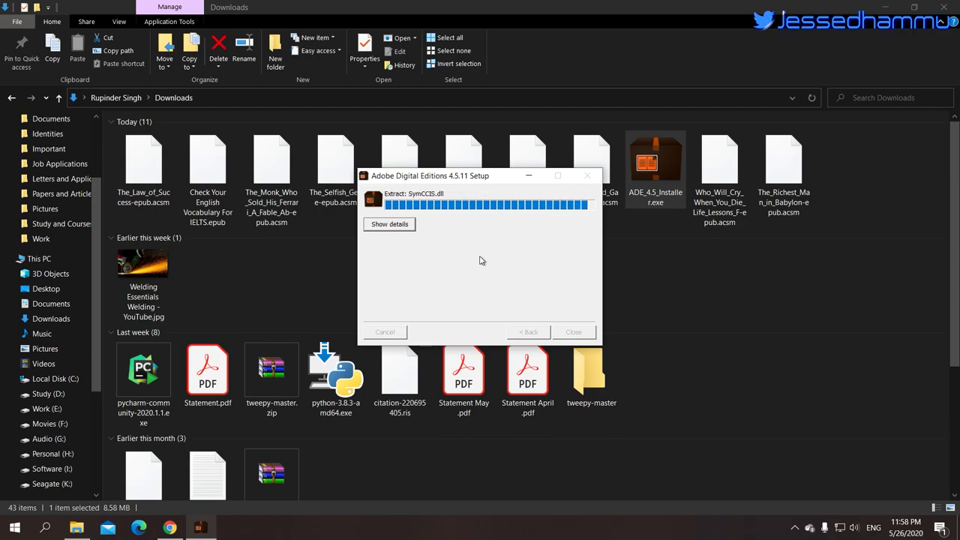
mouse_move(510, 270)
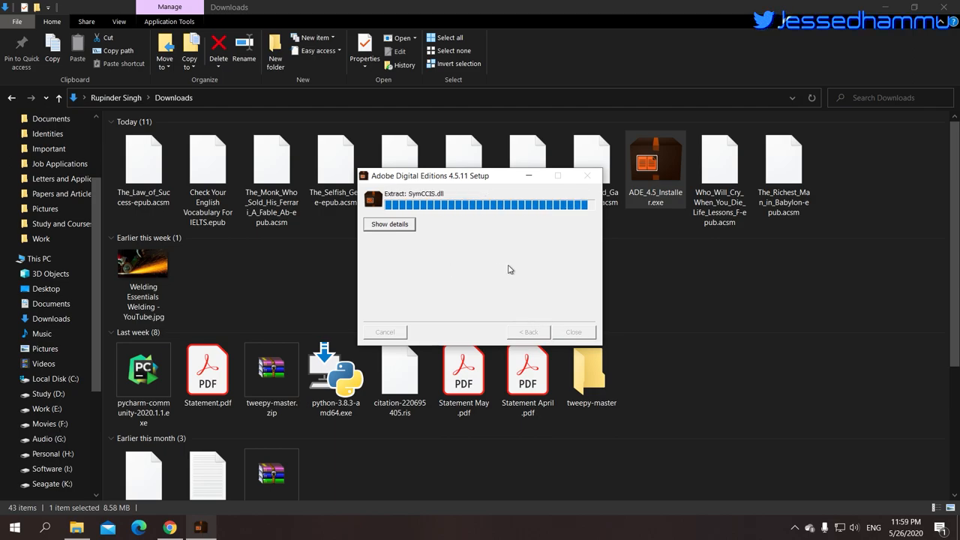
mouse_move(498, 318)
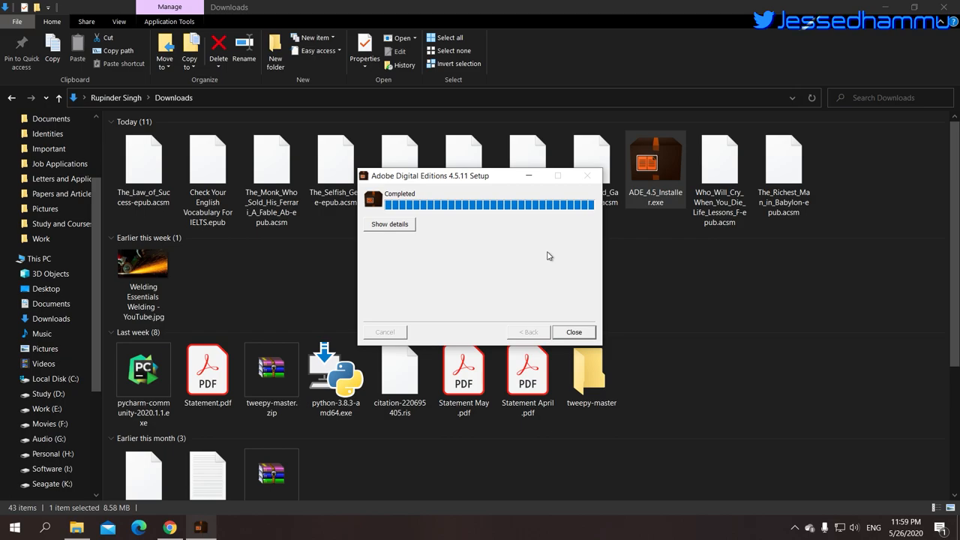
mouse_move(910, 63)
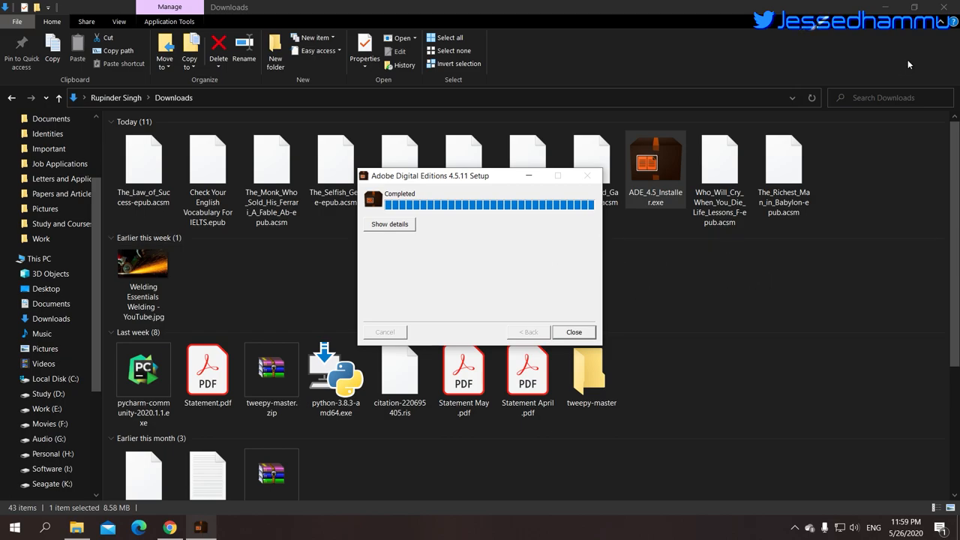
click(574, 331)
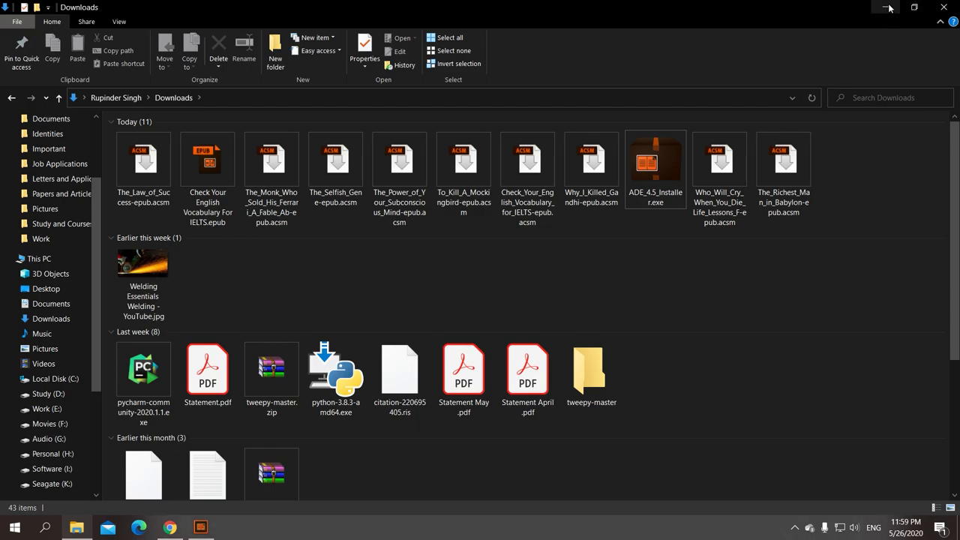
- Select the downloaded acsm ebook files: Check Your English Vocabulary, Why I Killed Gandhi, Who Will Cry When You Die
click(528, 168)
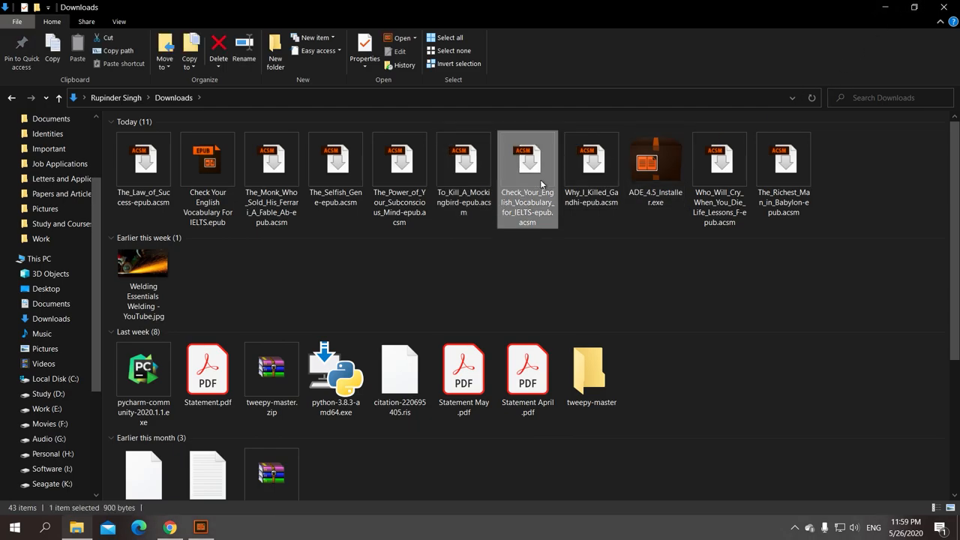
click(591, 173)
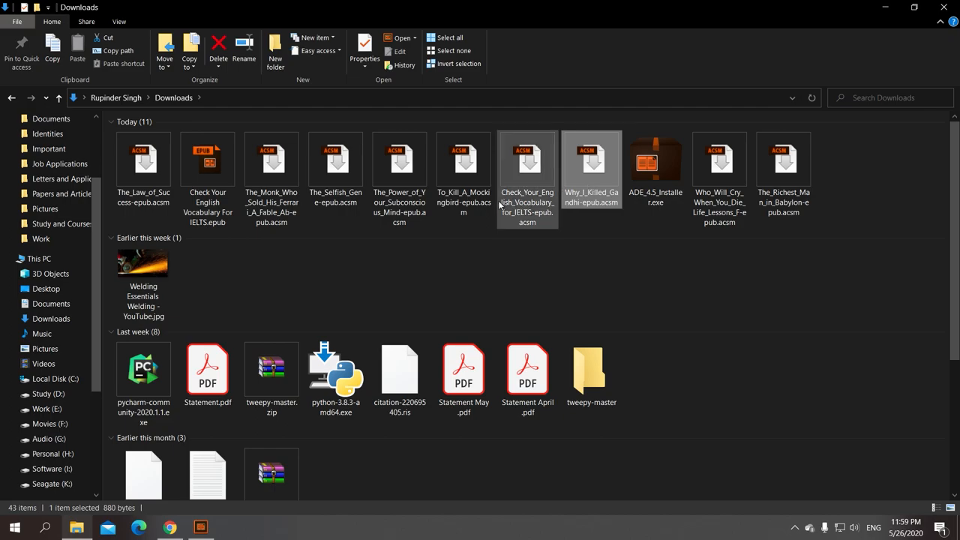
mouse_move(540, 204)
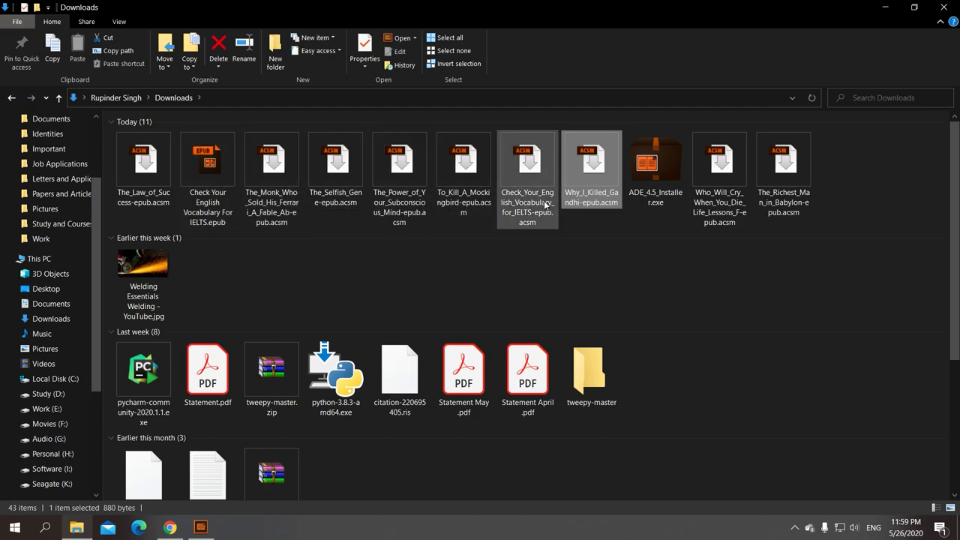
click(719, 180)
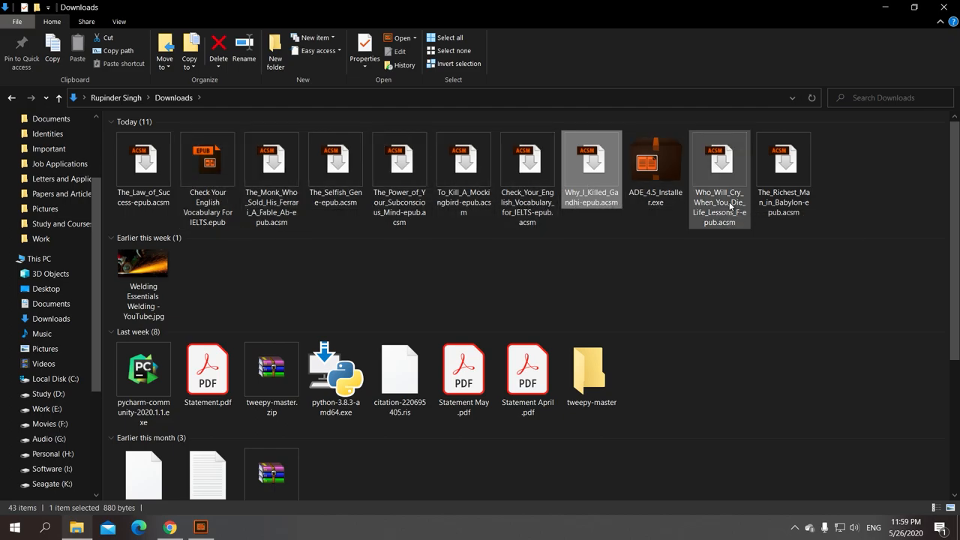
click(784, 173)
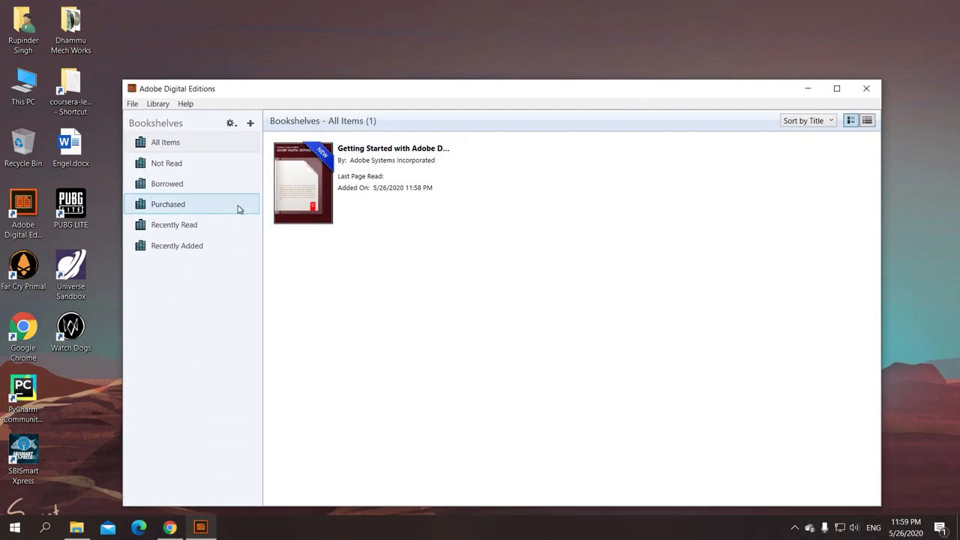
- Read the Getting Started with Adobe Digital Editions guide and return to the library
click(361, 183)
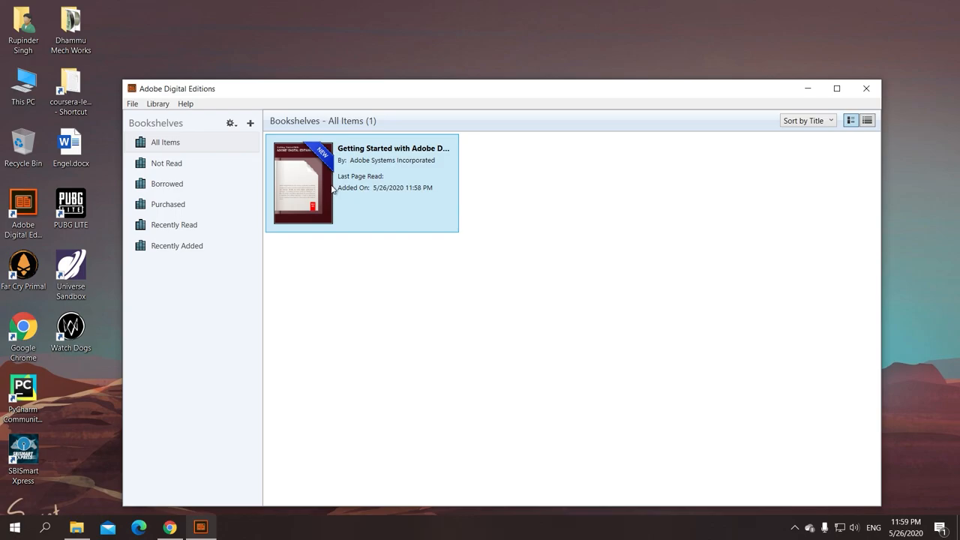
double_click(303, 183)
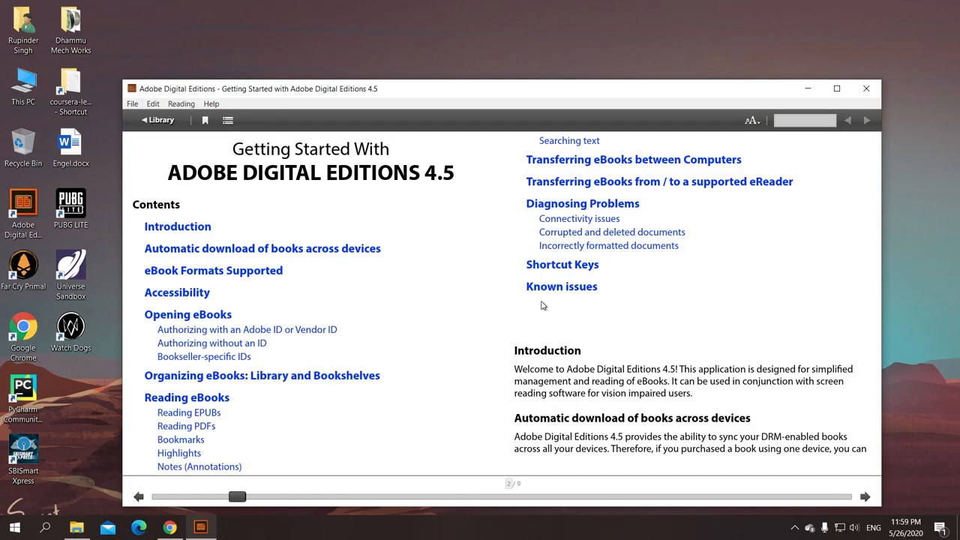
click(159, 120)
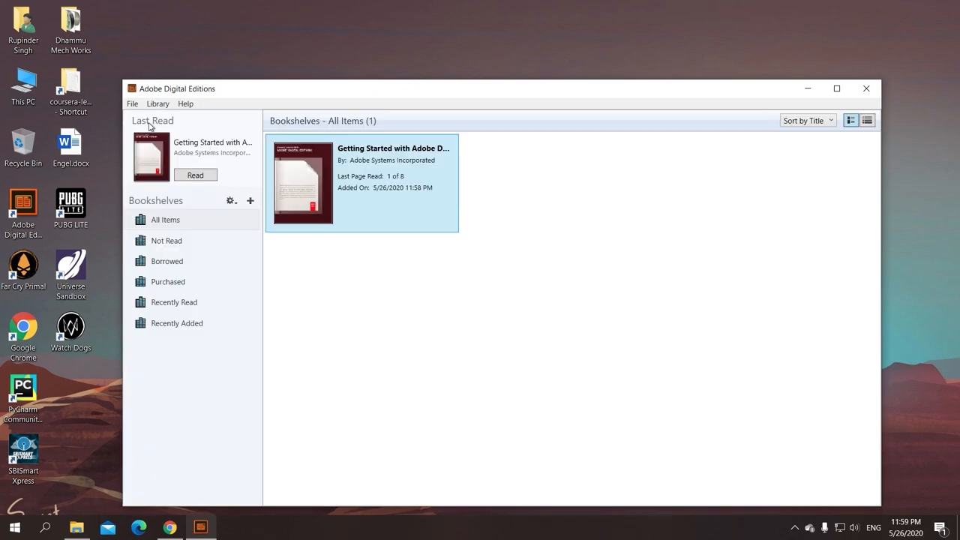
mouse_move(308, 480)
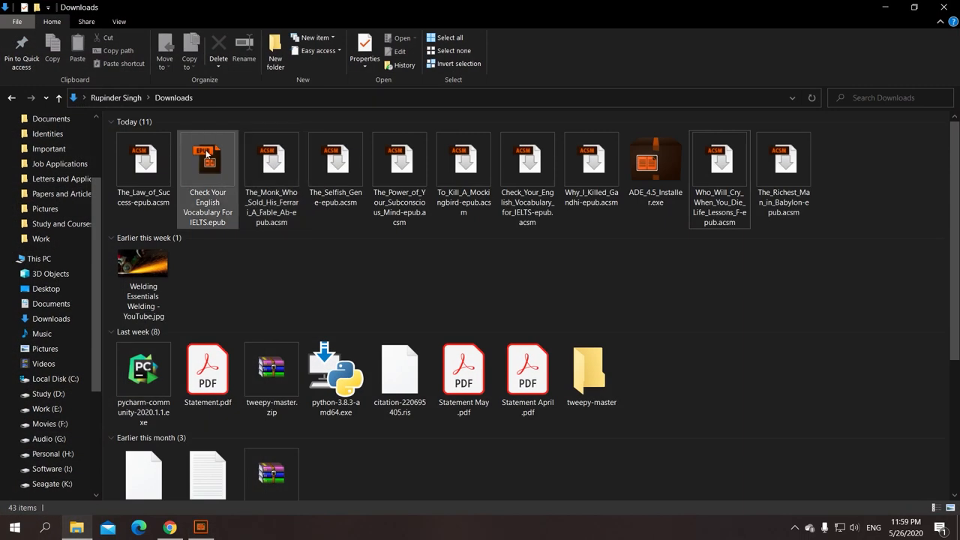
- Launch The_Law_of_Success-epub.acsm from Downloads so Adobe Digital Editions fulfills the download
click(144, 168)
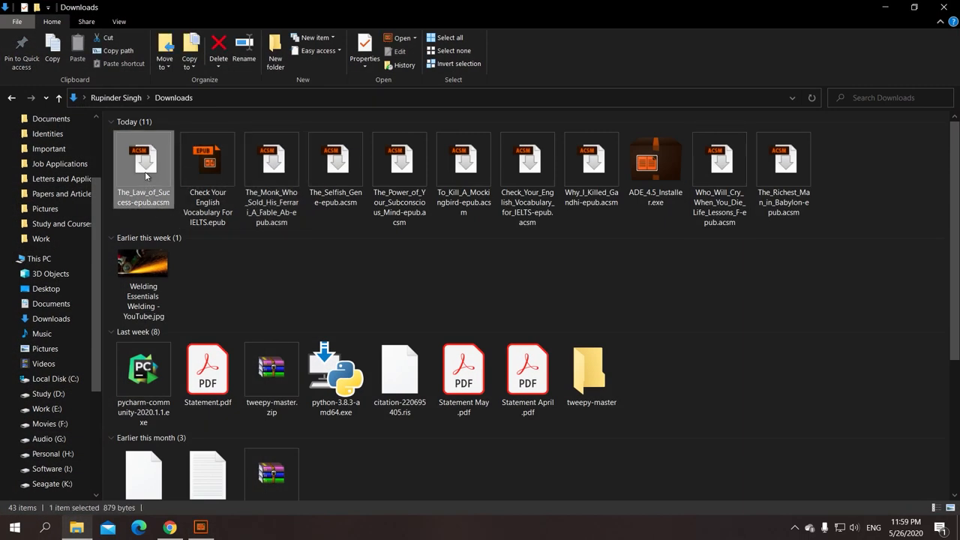
double_click(143, 162)
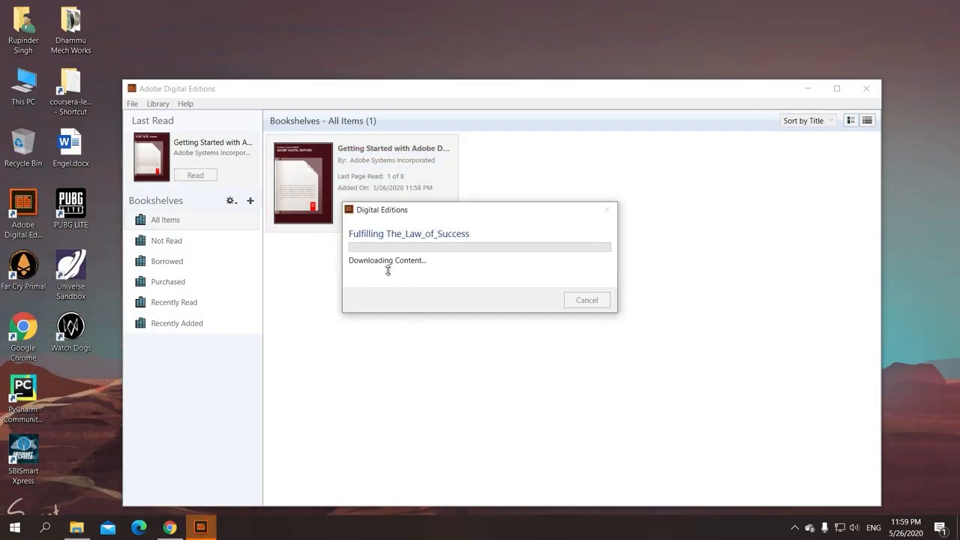
mouse_move(441, 277)
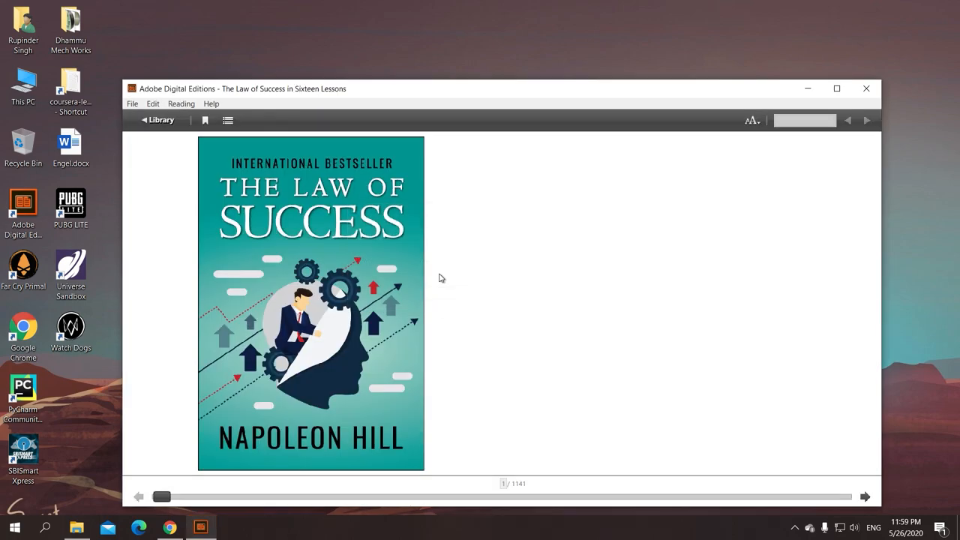
mouse_move(349, 368)
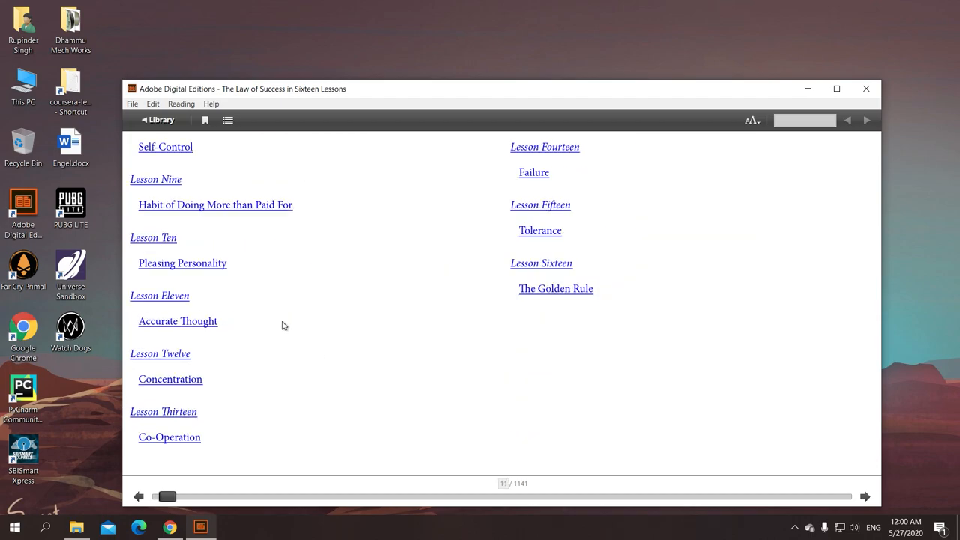
mouse_move(333, 264)
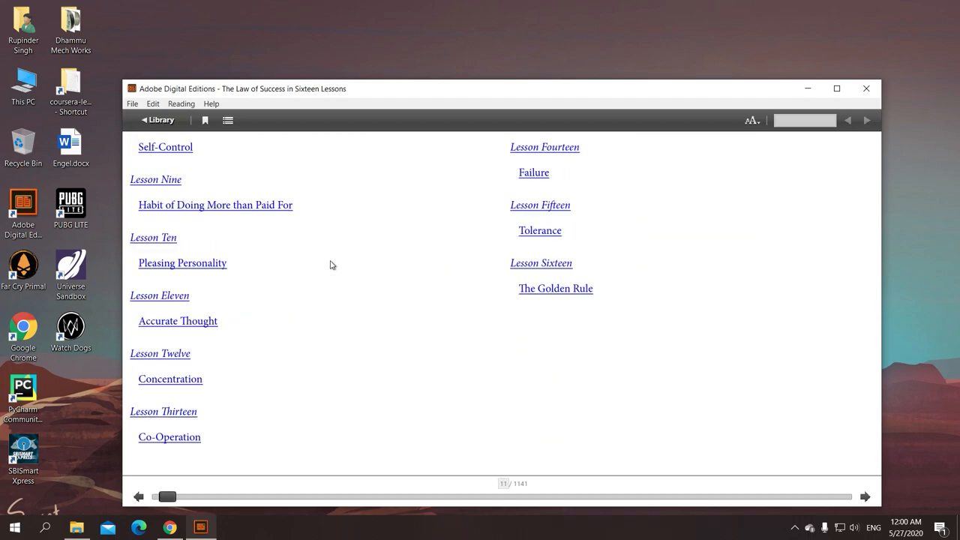
- Browse ahead in the downloaded Law of Success, show its table of contents and a passage's options
click(216, 204)
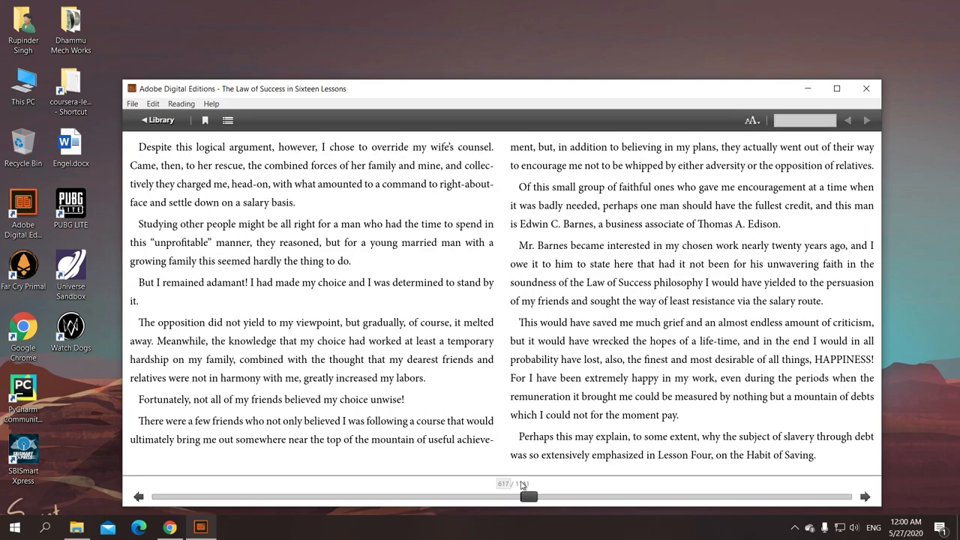
drag(528, 496, 588, 496)
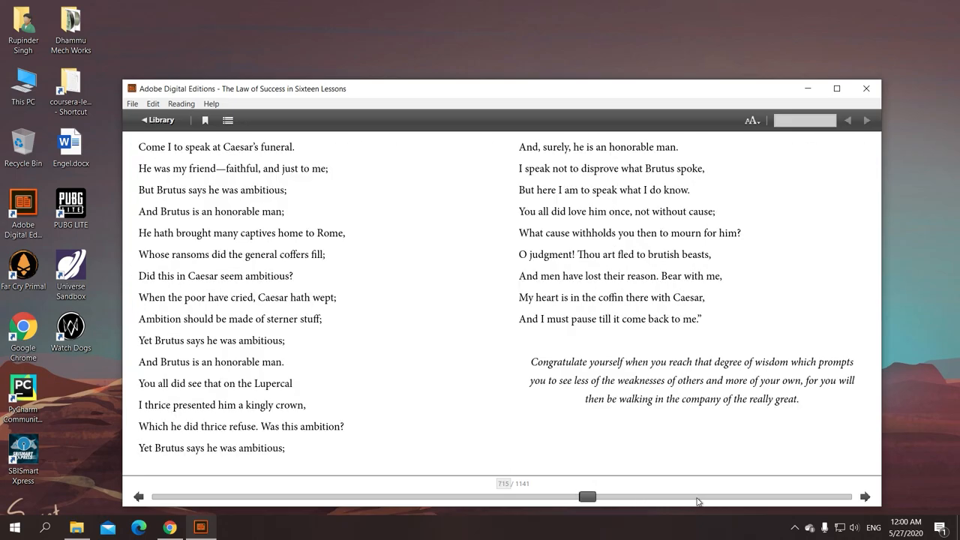
drag(588, 495, 818, 496)
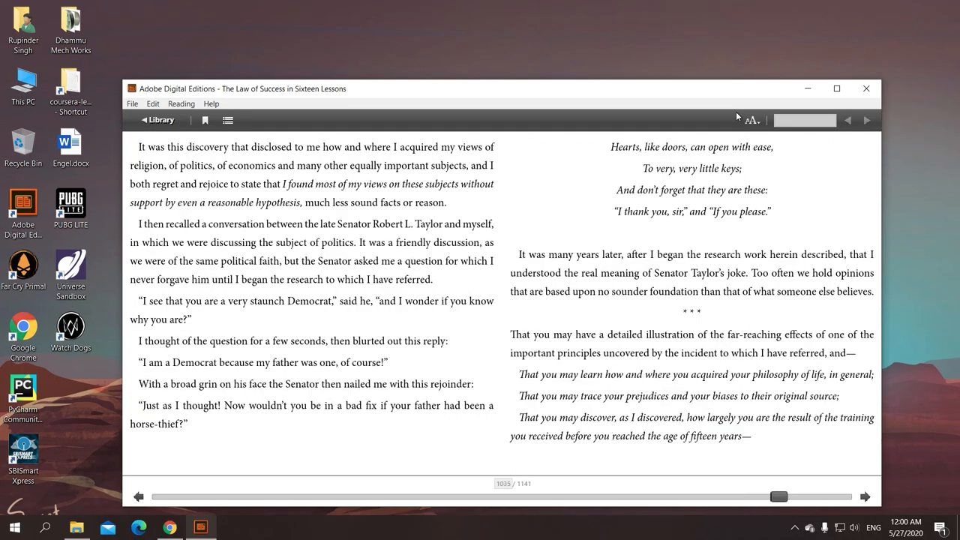
click(837, 87)
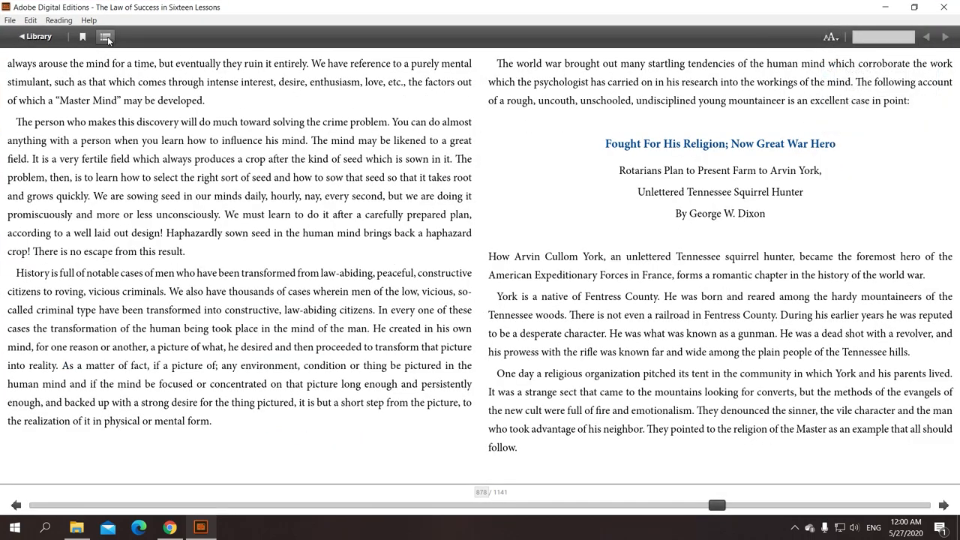
click(105, 36)
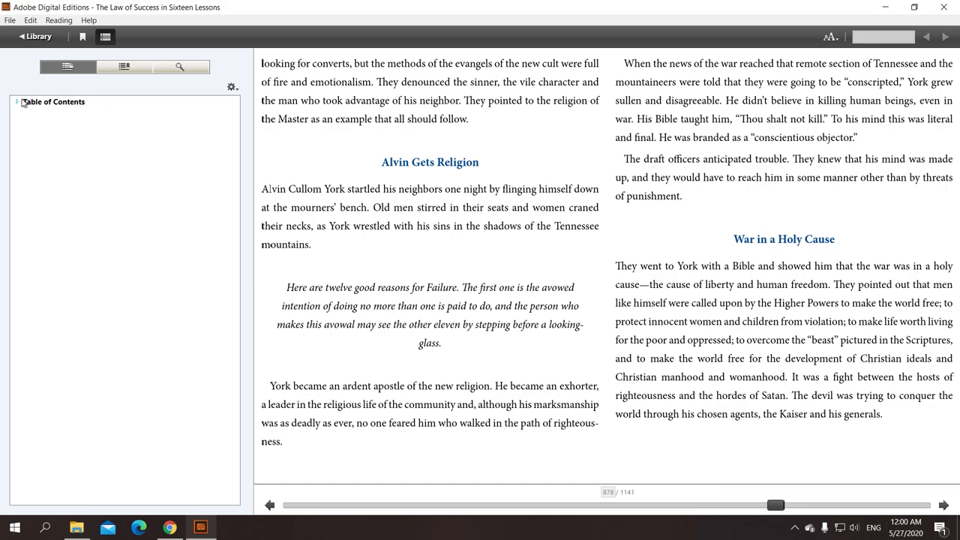
right_click(405, 101)
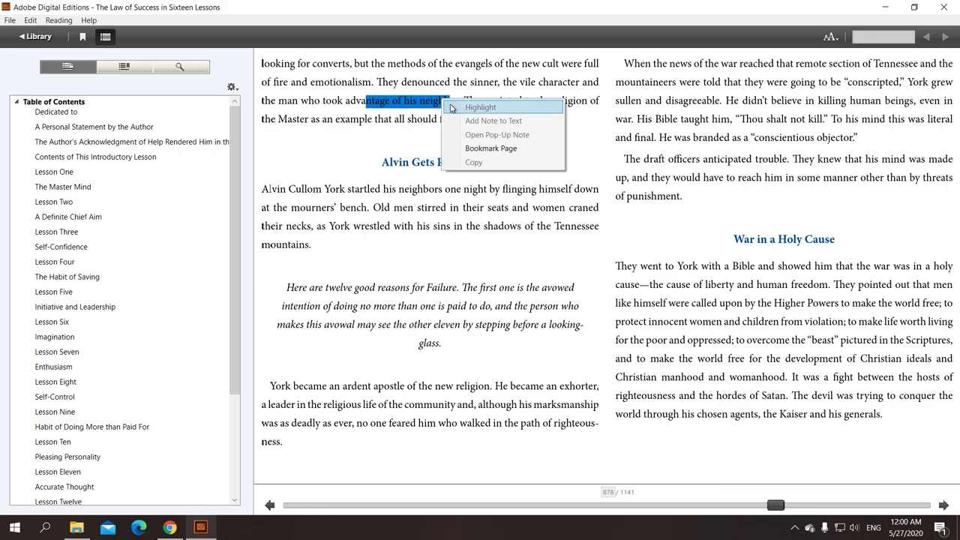
mouse_move(474, 162)
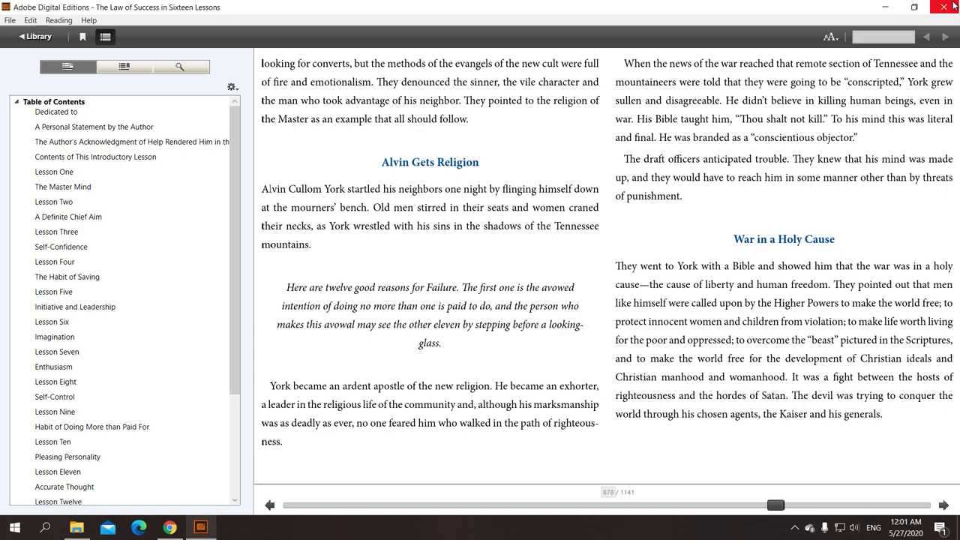
mouse_move(198, 10)
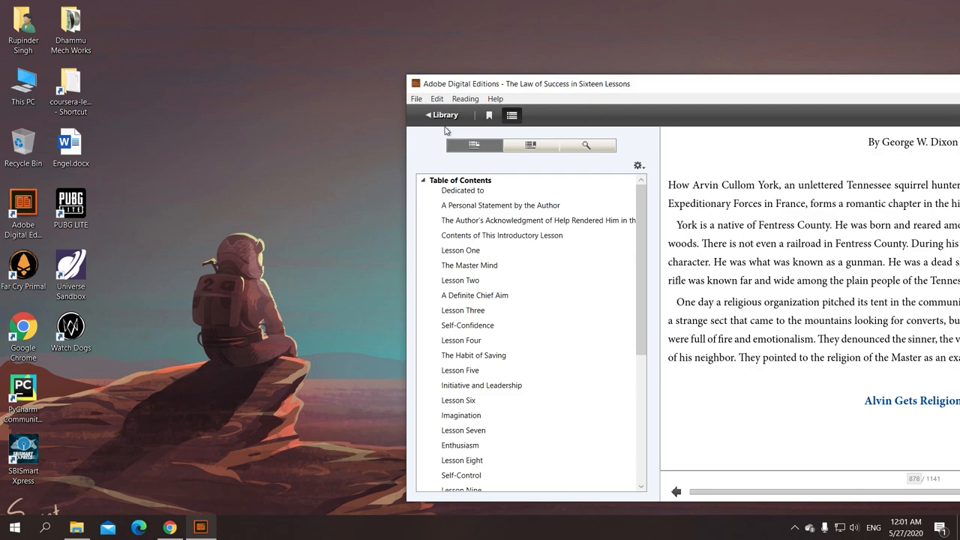
- Locate The Law of Success EPUB in This PC > Documents > My Digital Editions with full file names shown
click(441, 114)
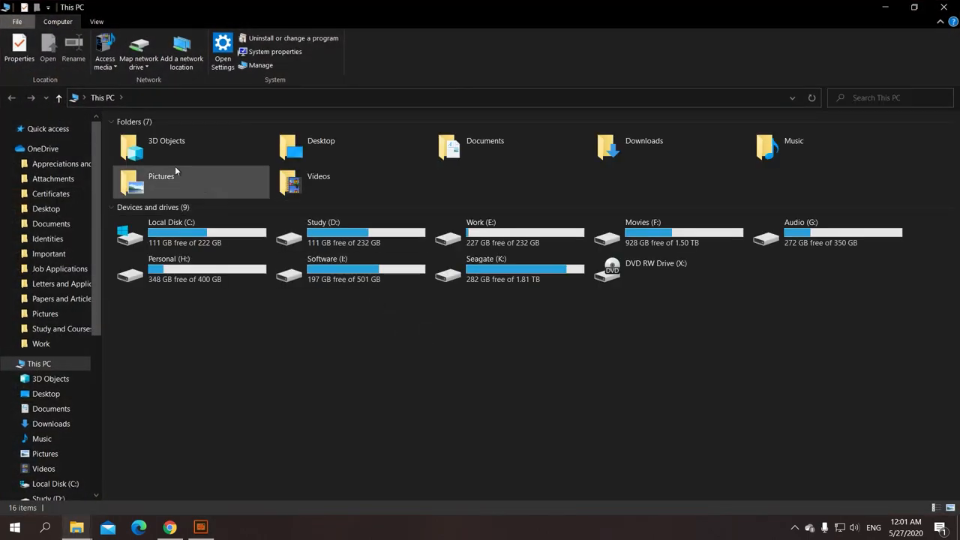
double_click(487, 147)
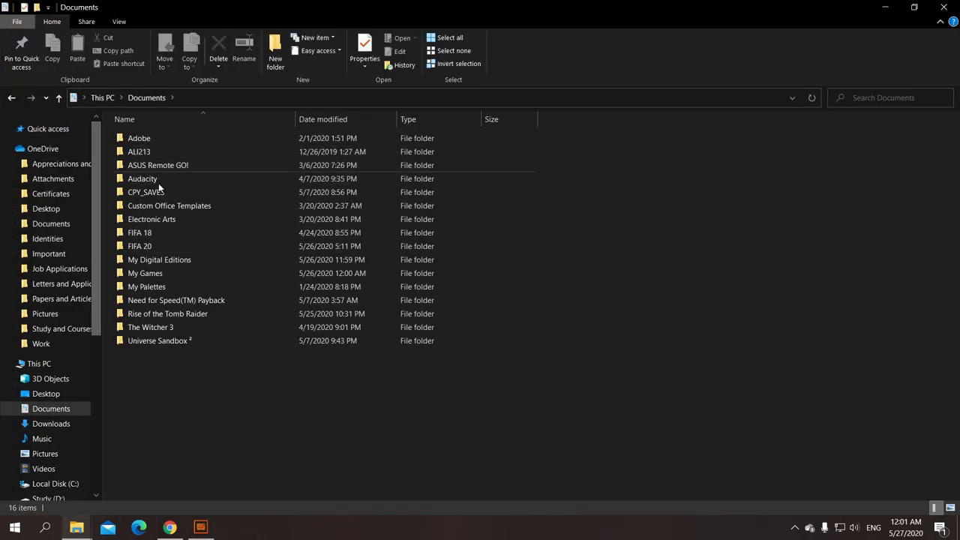
click(159, 260)
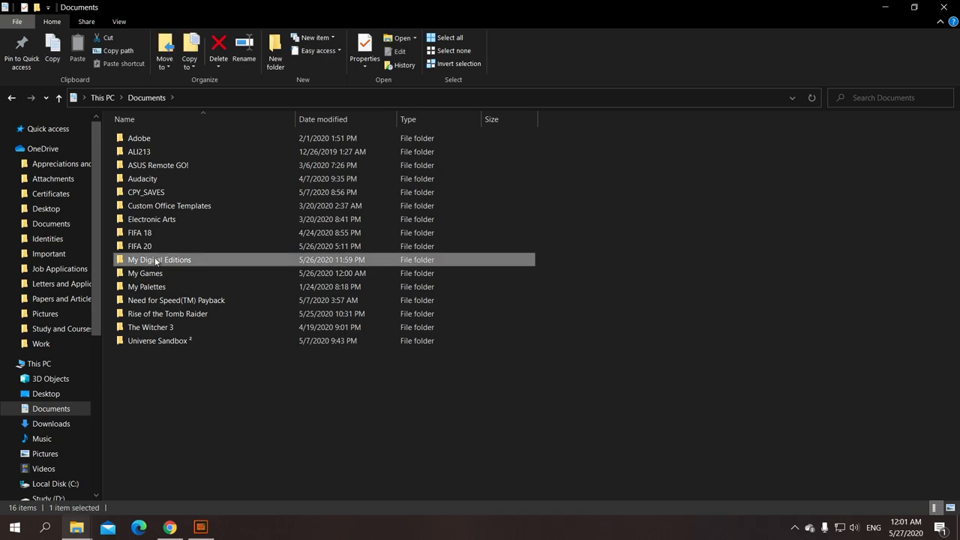
double_click(159, 259)
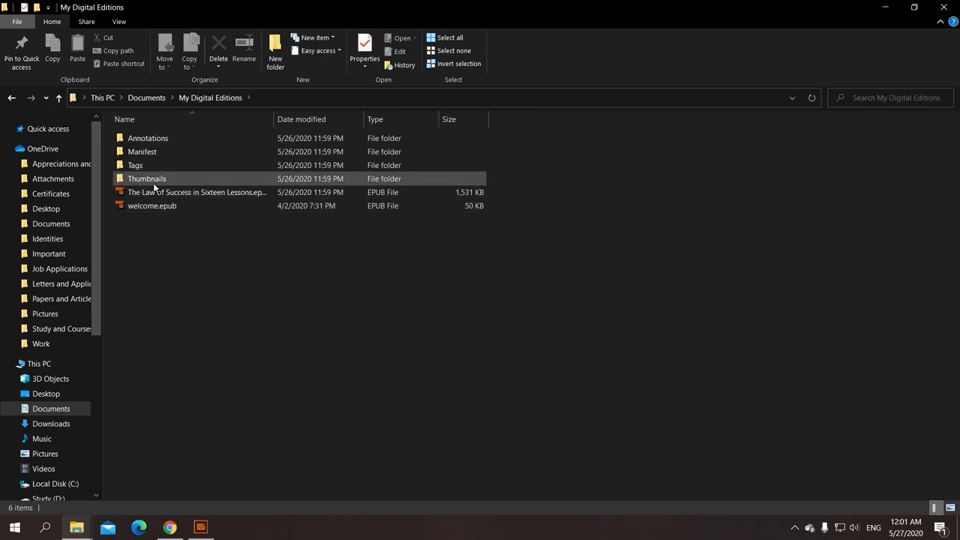
click(198, 192)
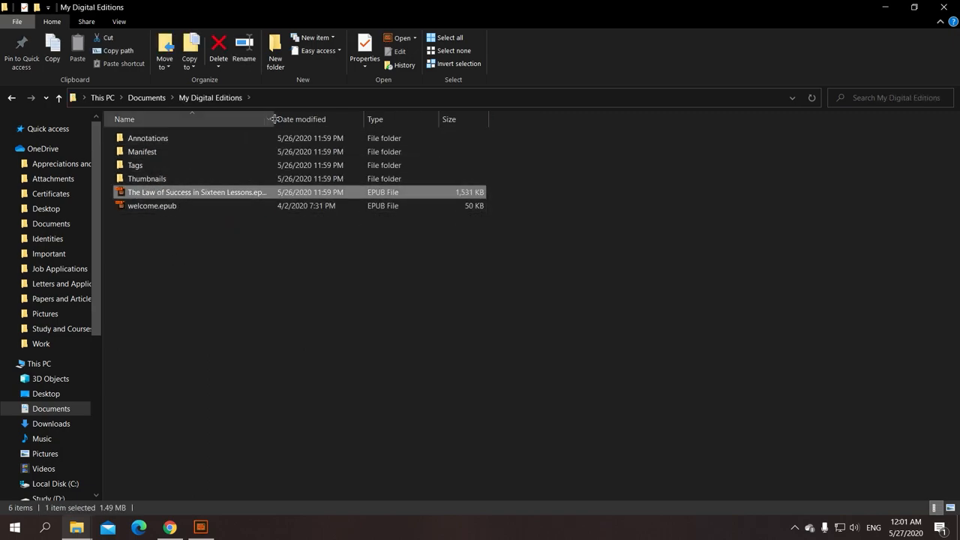
drag(270, 119, 390, 119)
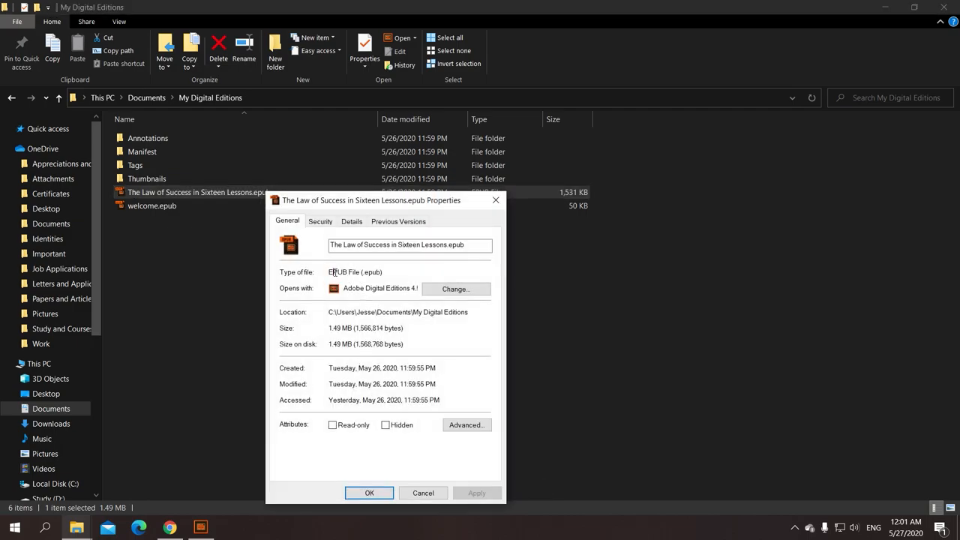
- Review the EPUB's Properties without changes and return to the Google Play Books library
double_click(345, 272)
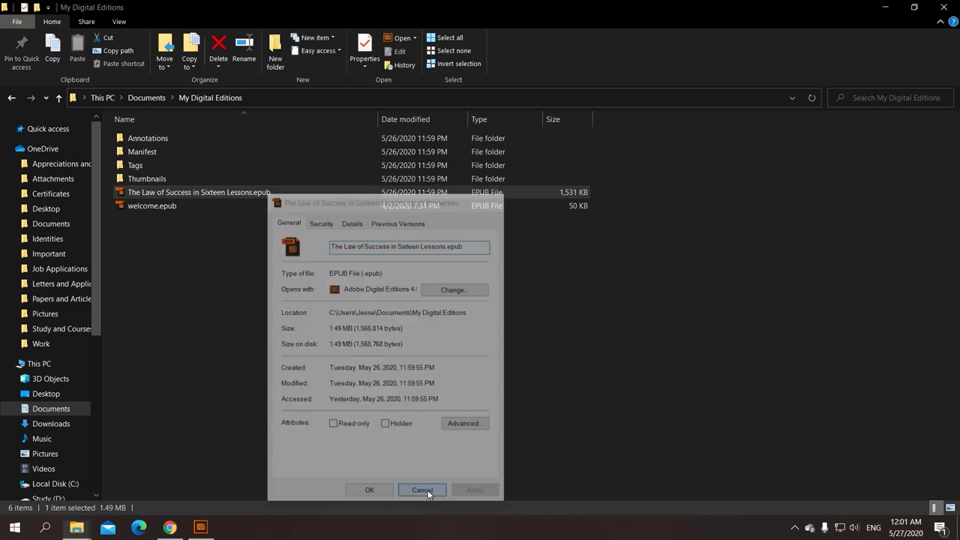
click(421, 489)
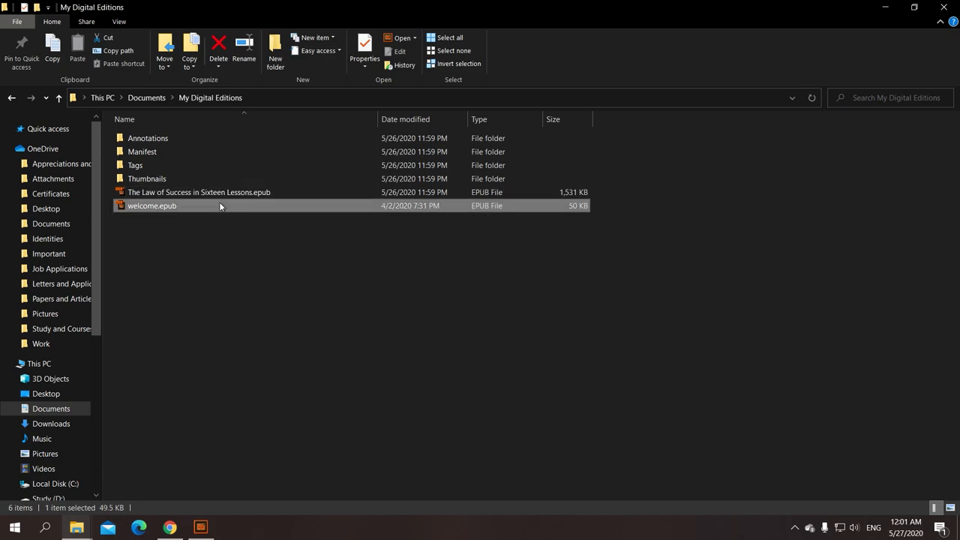
double_click(152, 206)
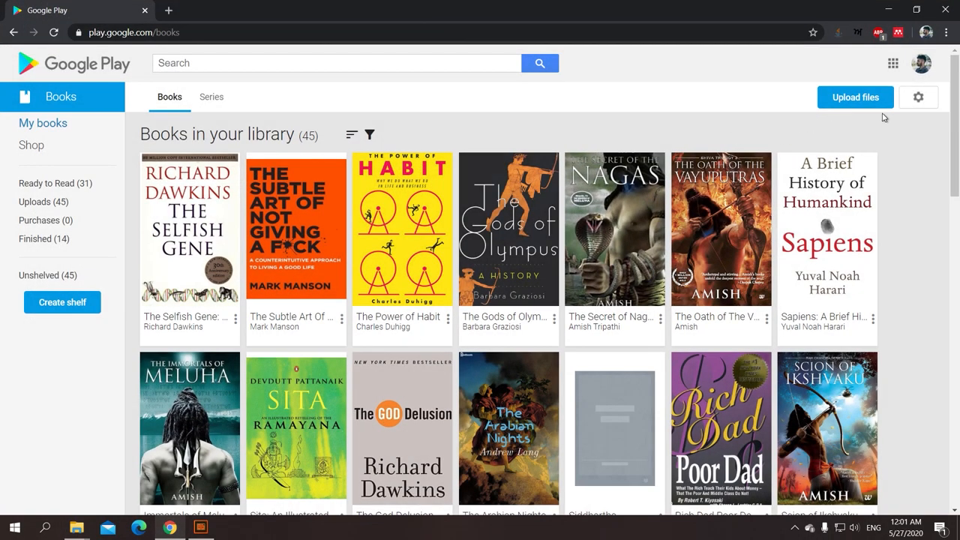
- Upload The Law of Success EPUB from My Digital Editions and view the Uploads shelf
click(855, 96)
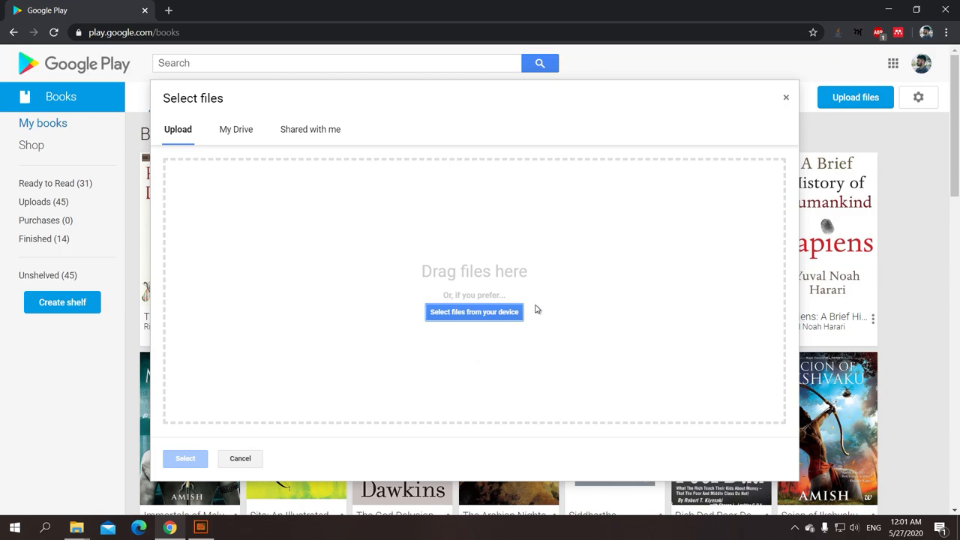
mouse_move(77, 528)
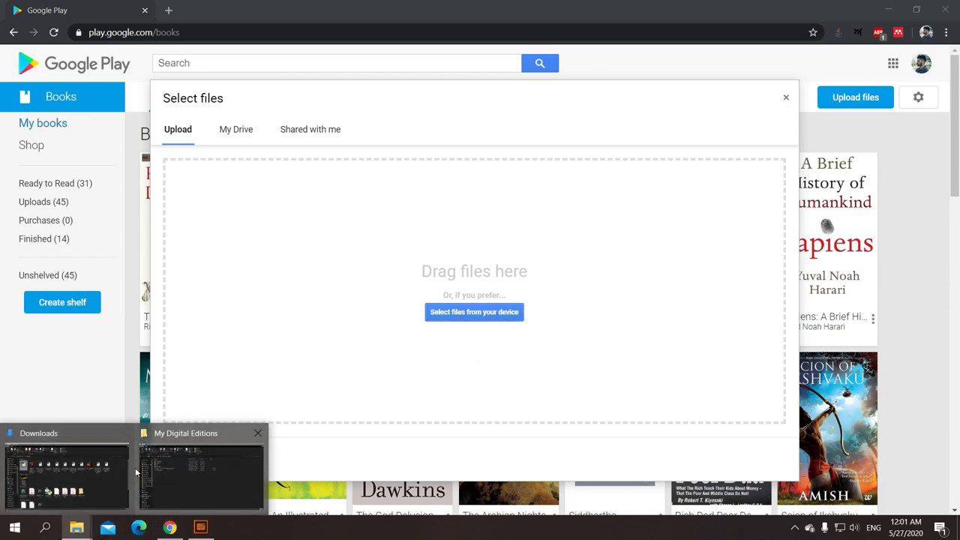
click(201, 468)
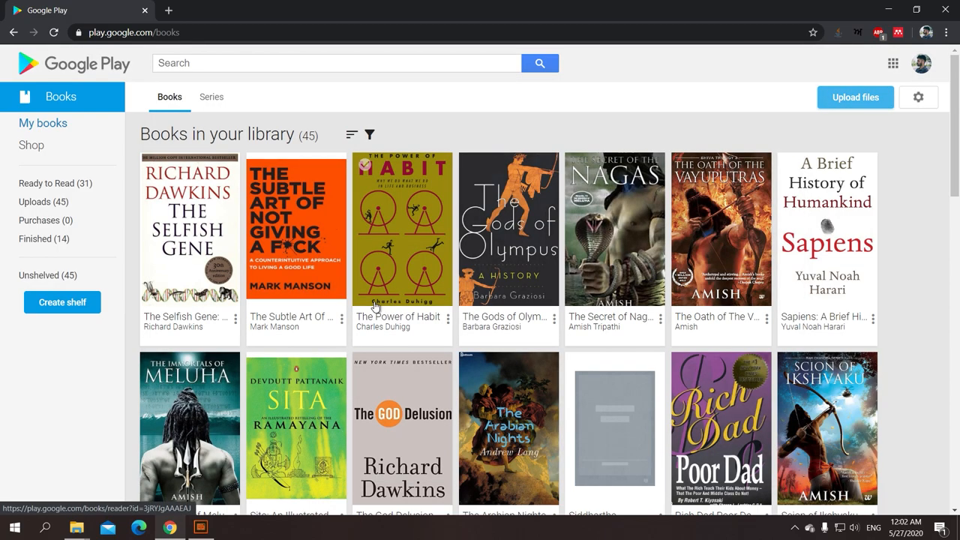
click(38, 201)
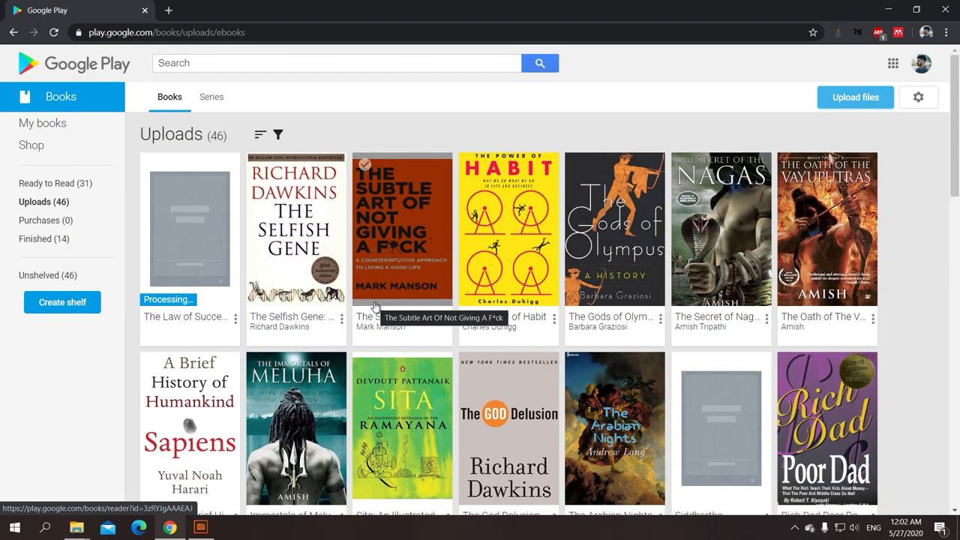
mouse_move(219, 327)
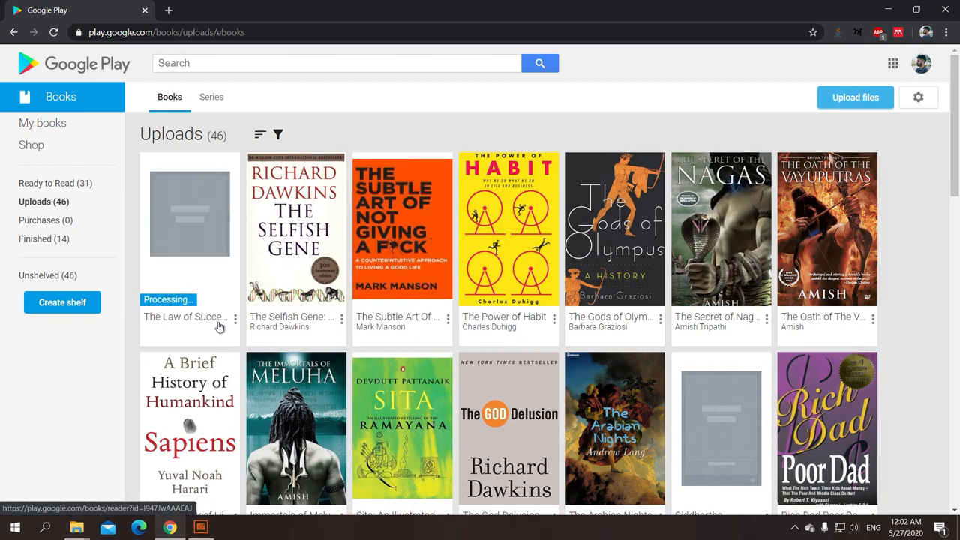
- Return to the 46-book library and open The Law of Success with its cover for reading
click(42, 123)
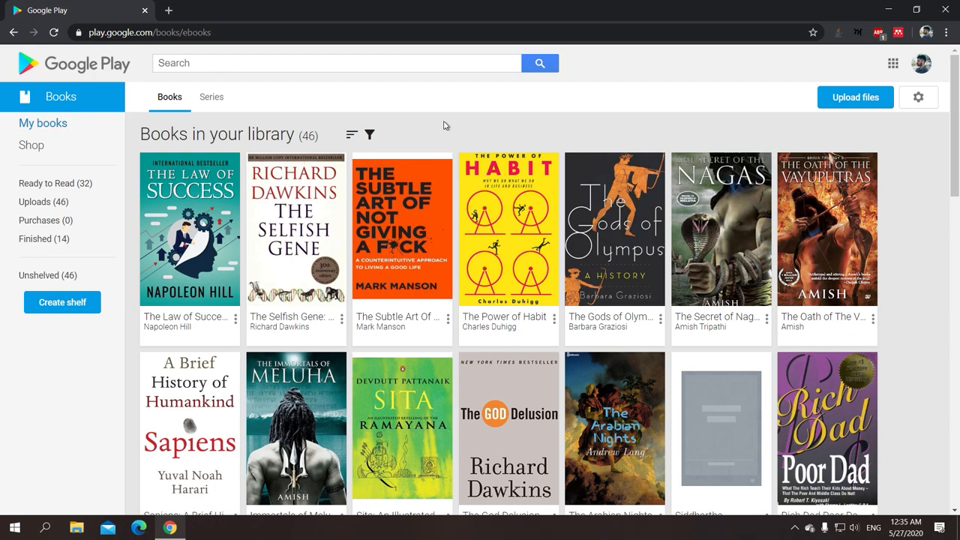
mouse_move(234, 318)
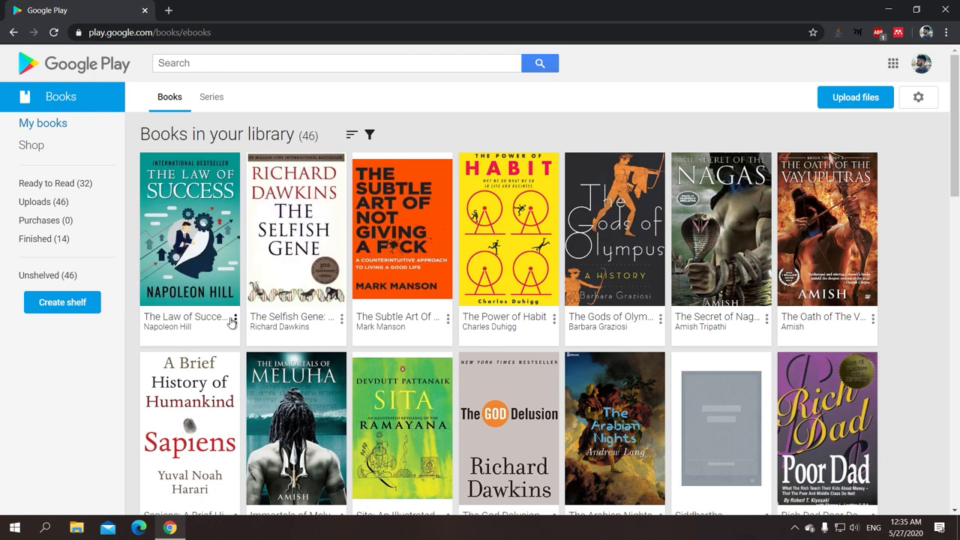
click(342, 318)
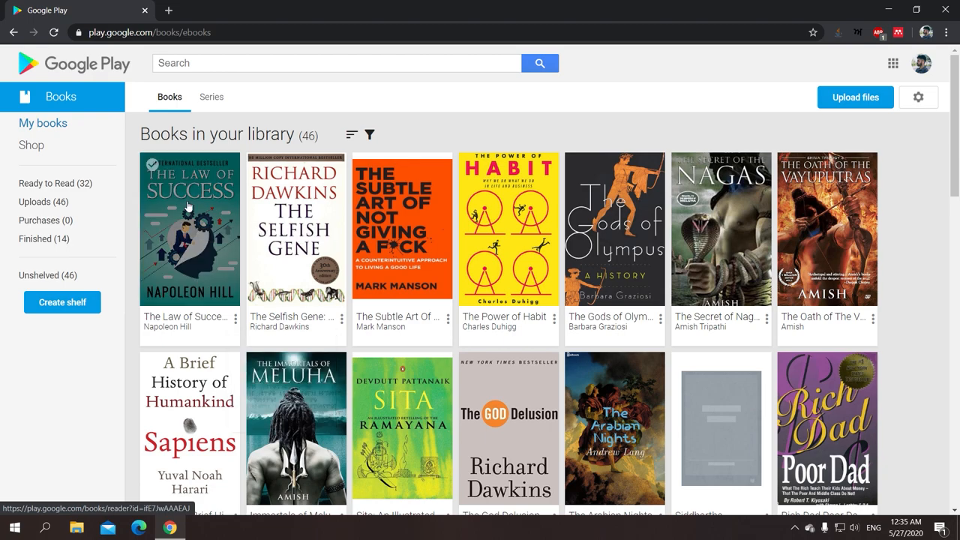
click(189, 228)
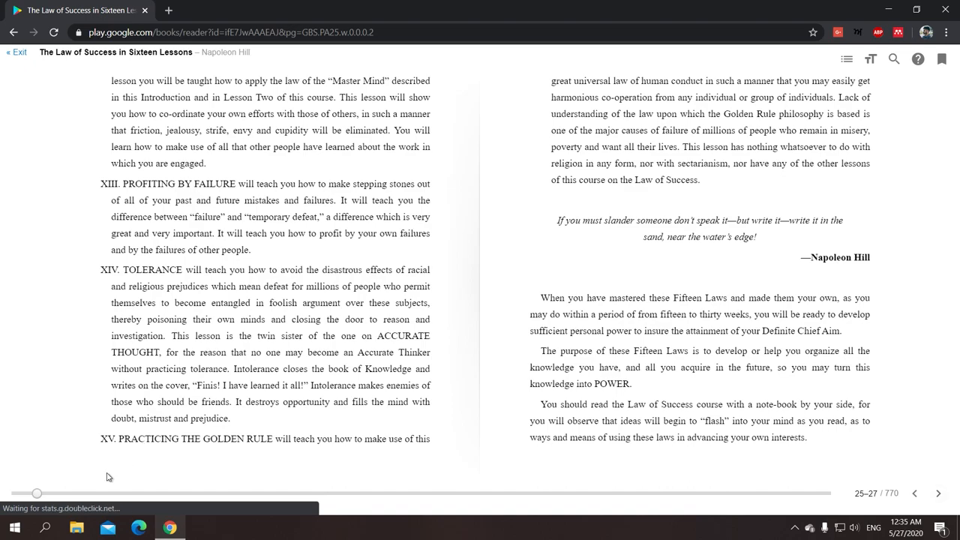
- Skim to around page 333, check the Contents, select some text, then exit to the library
drag(36, 492, 288, 492)
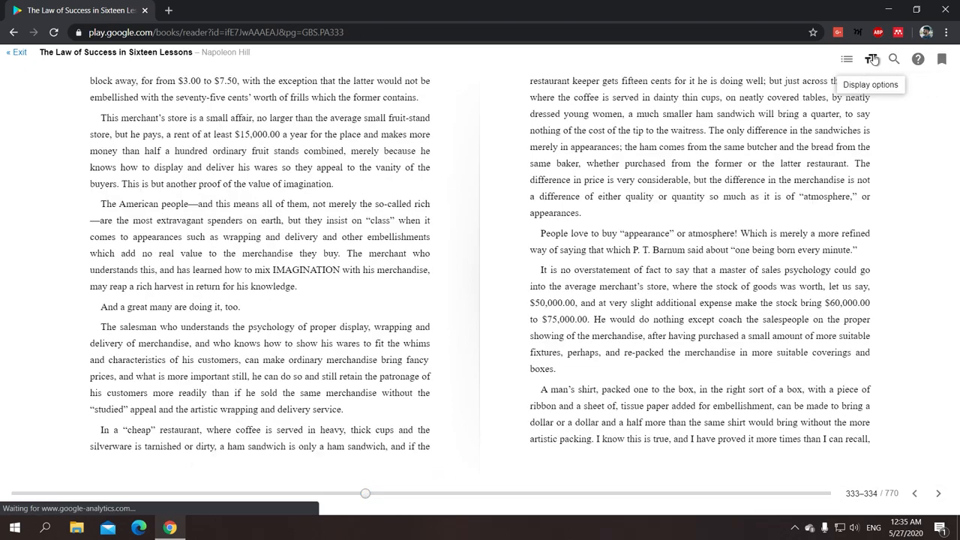
click(846, 60)
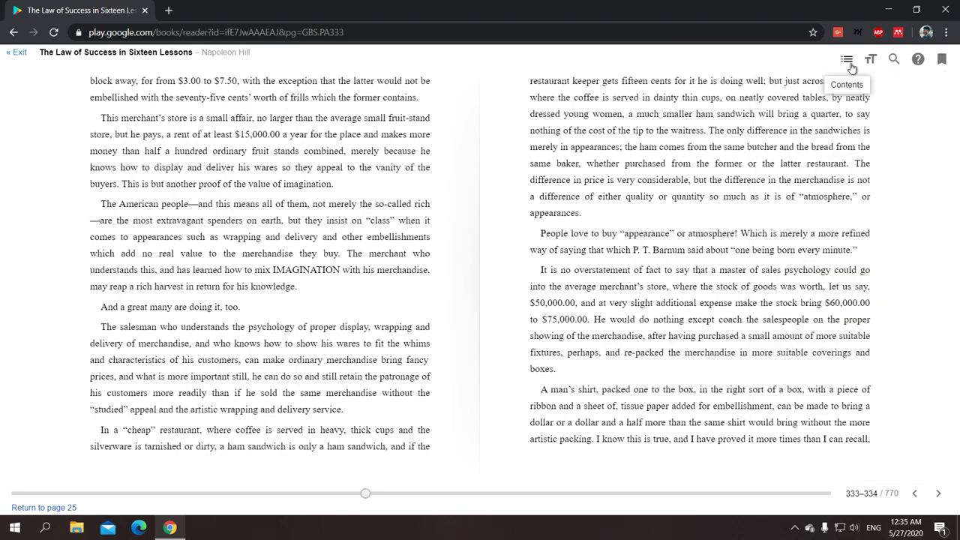
click(846, 61)
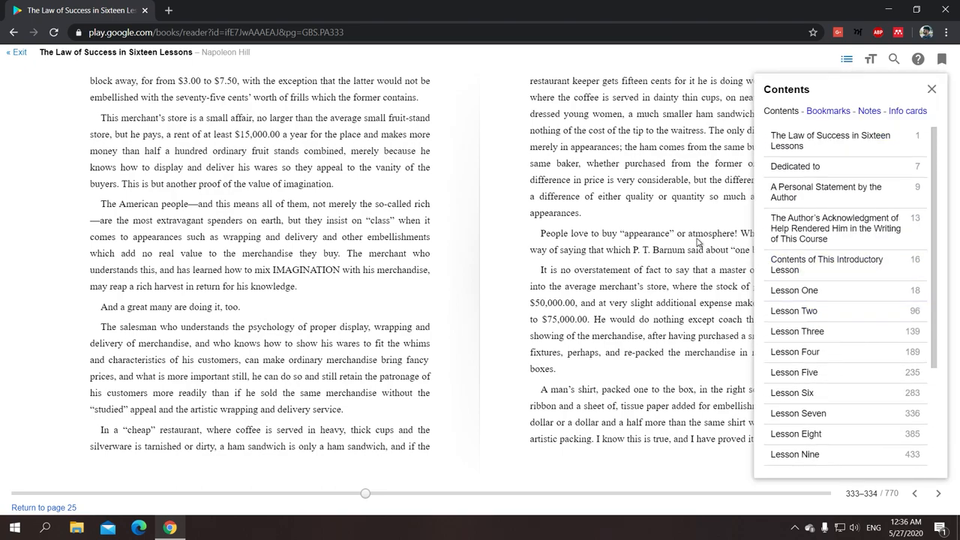
click(932, 90)
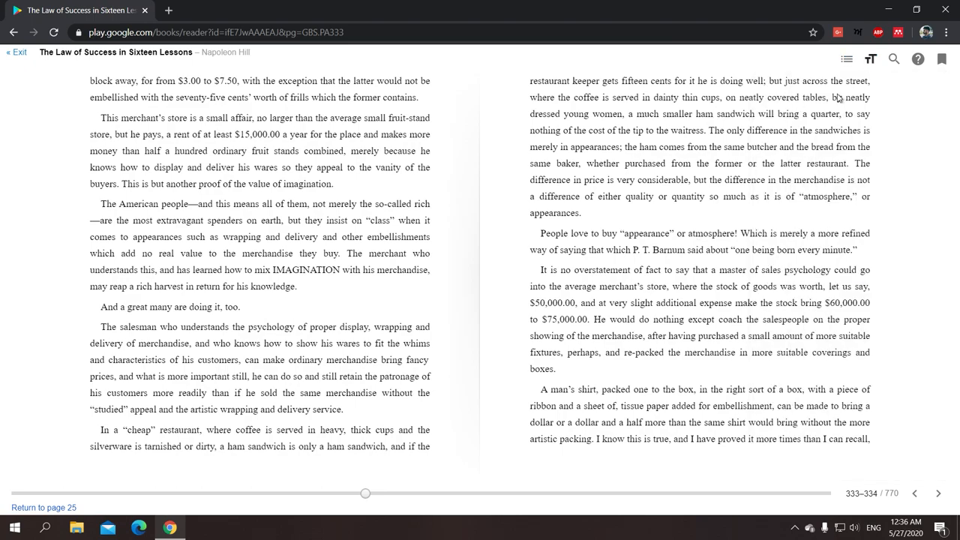
mouse_move(732, 111)
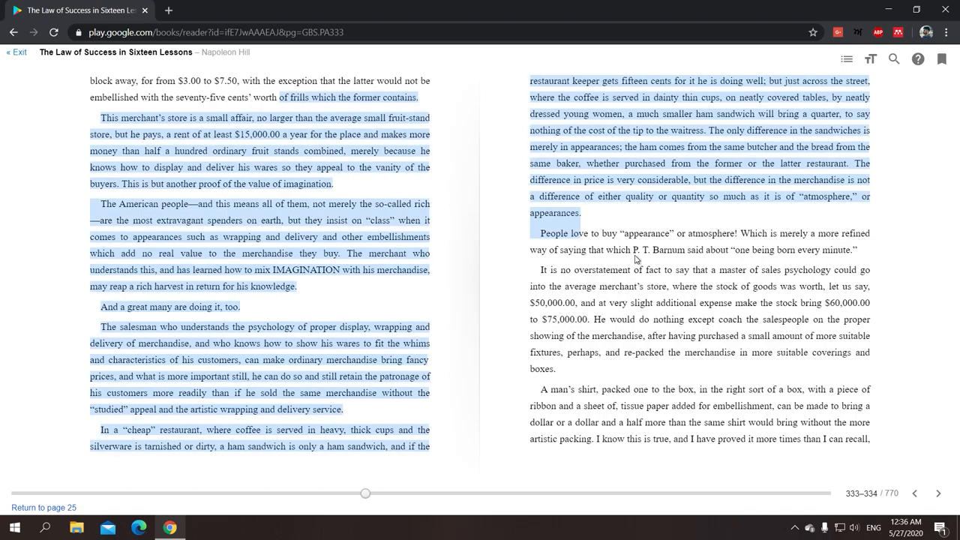
click(659, 331)
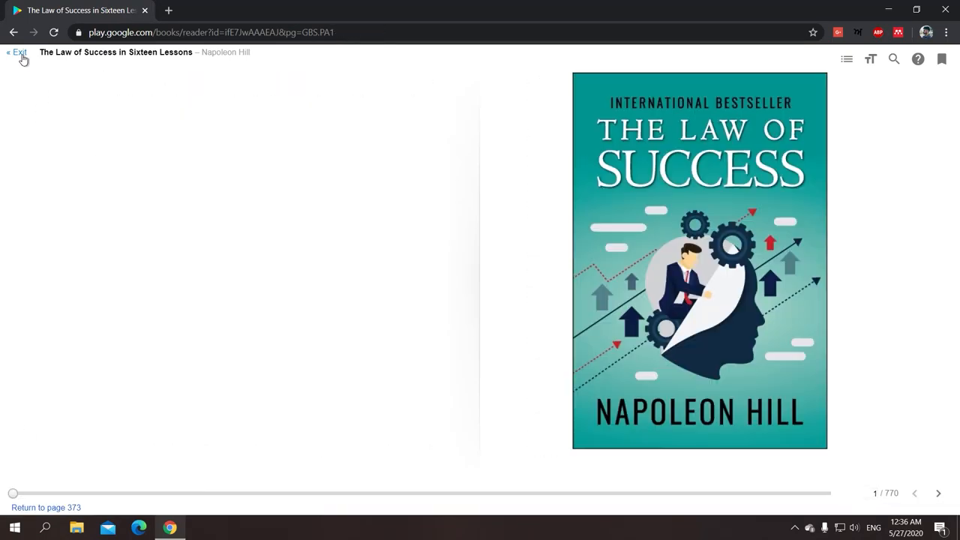
click(17, 51)
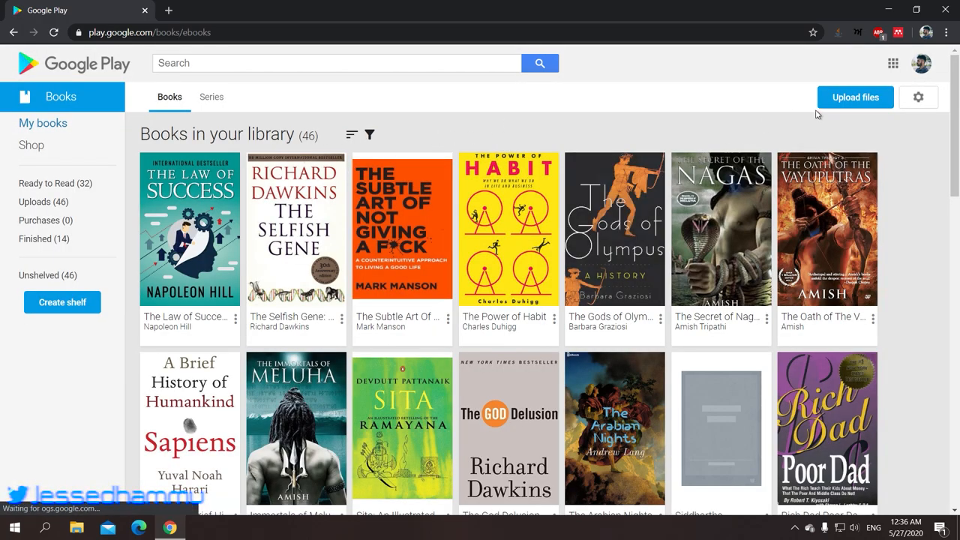
mouse_move(946, 9)
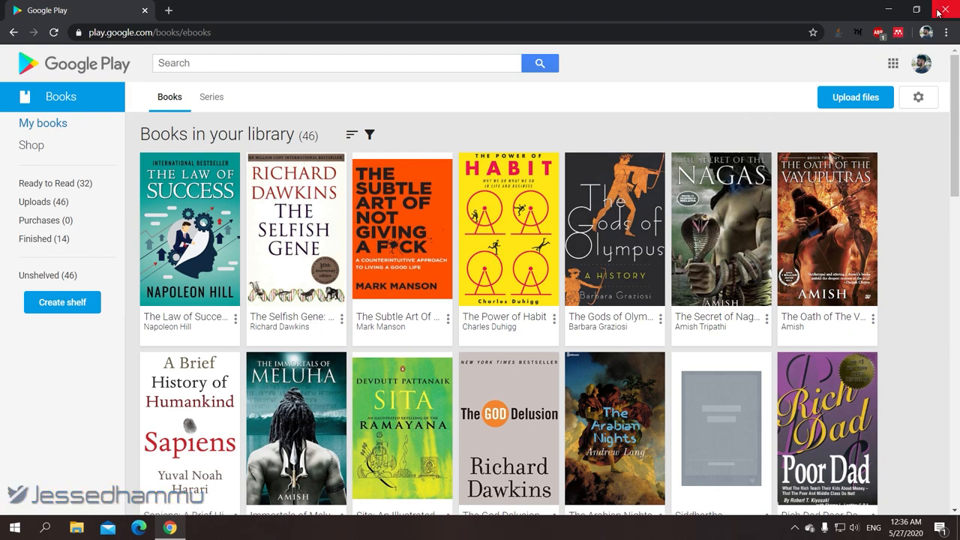
- Close the Chrome window so only the desktop remains
click(945, 9)
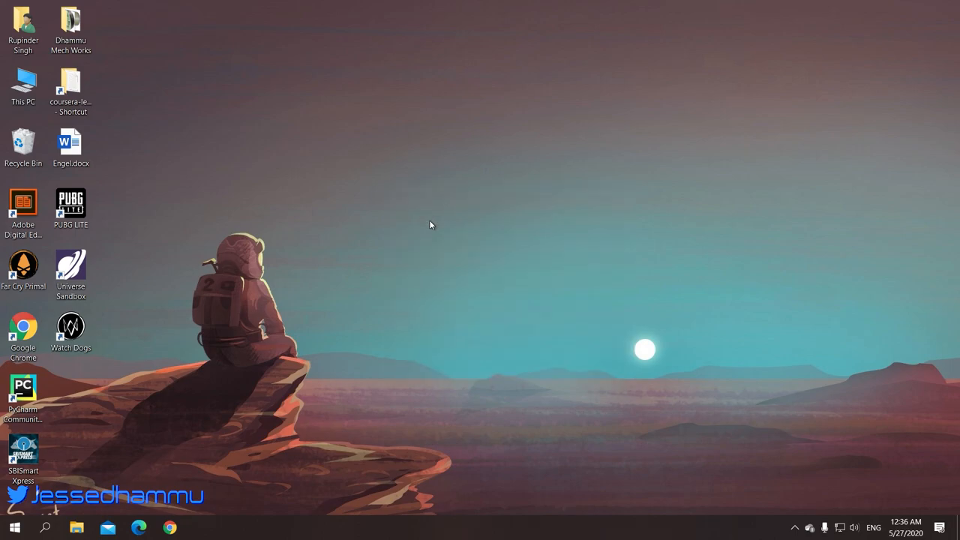
mouse_move(461, 252)
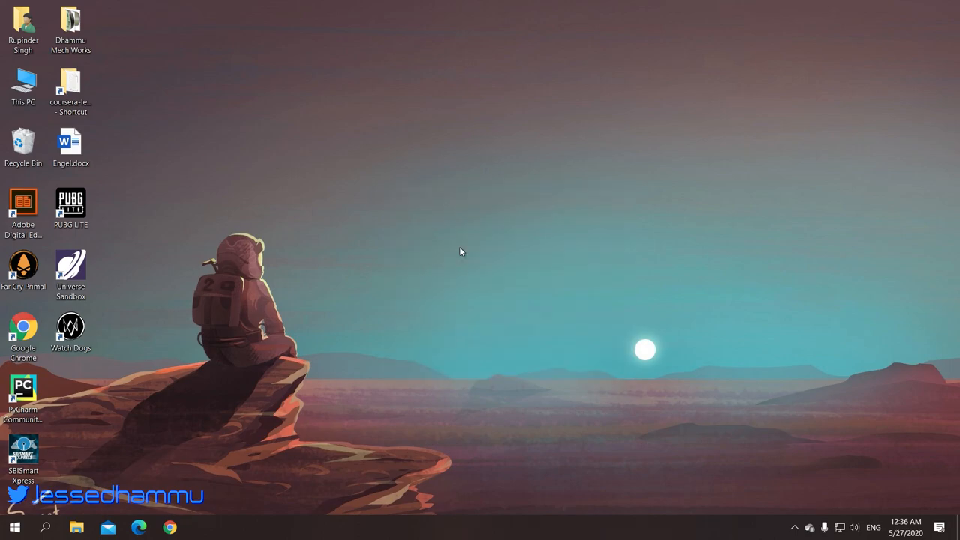